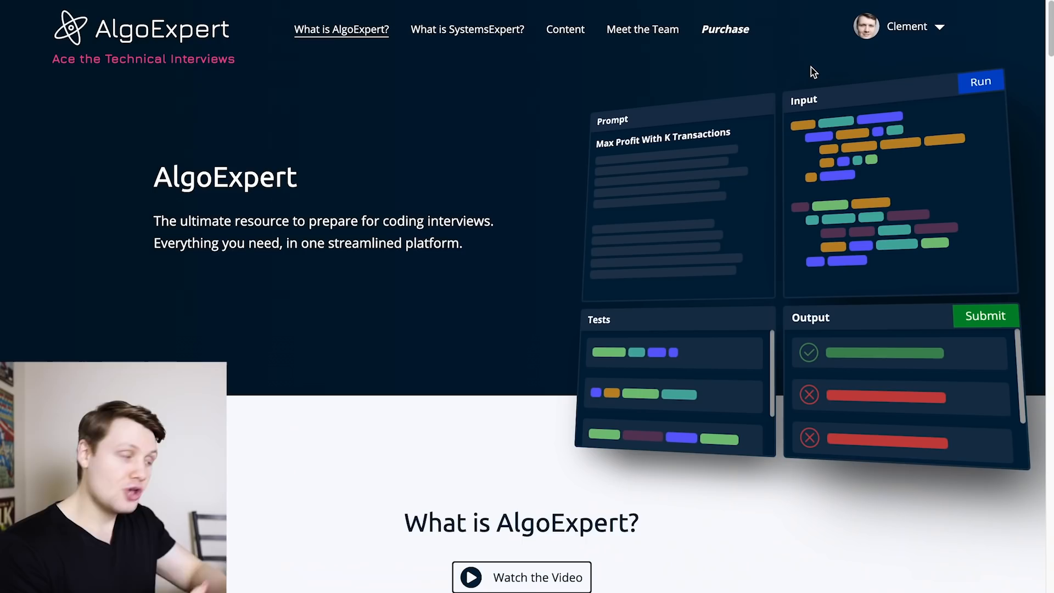
{"action": "mouse_move", "coordinate": [802, 47]}
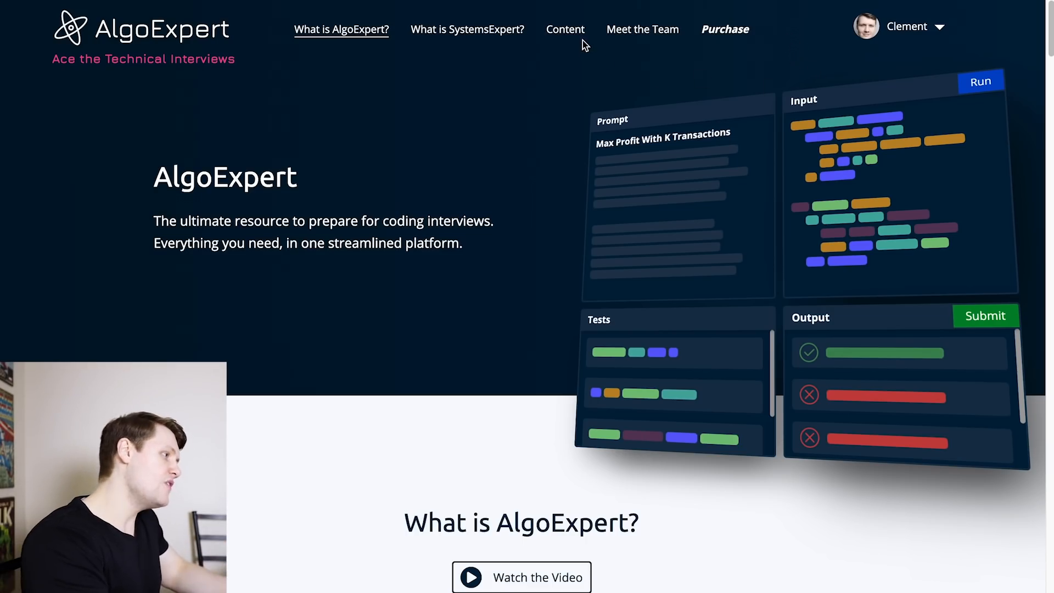
- Open the Content dropdown in the top navigation bar
{"action": "left_click", "coordinate": [565, 29]}
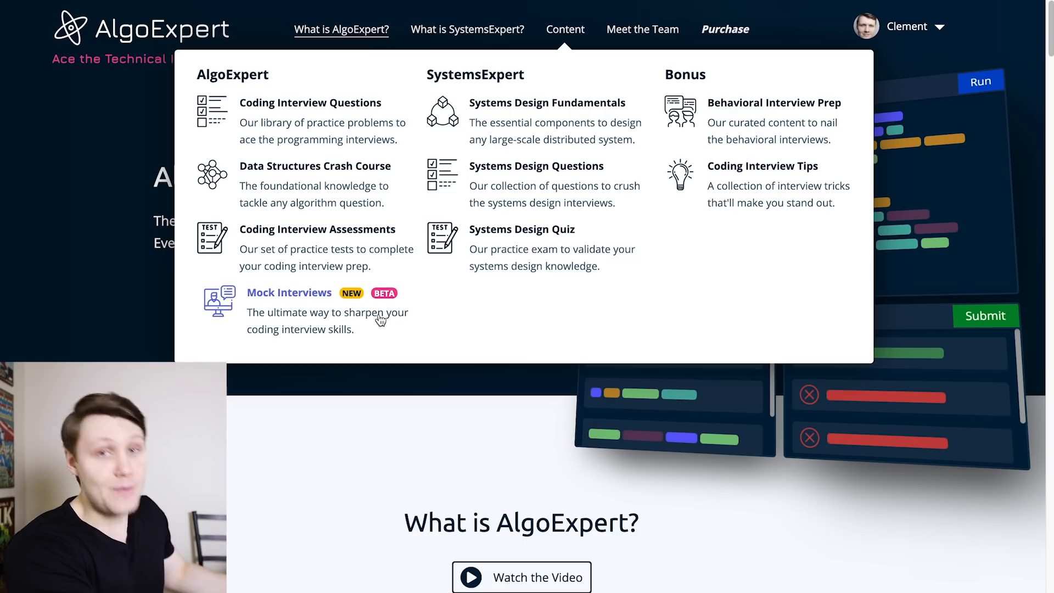
- Go to Mock Interviews from the Content menu and read through its instructions
{"action": "left_click", "coordinate": [289, 292]}
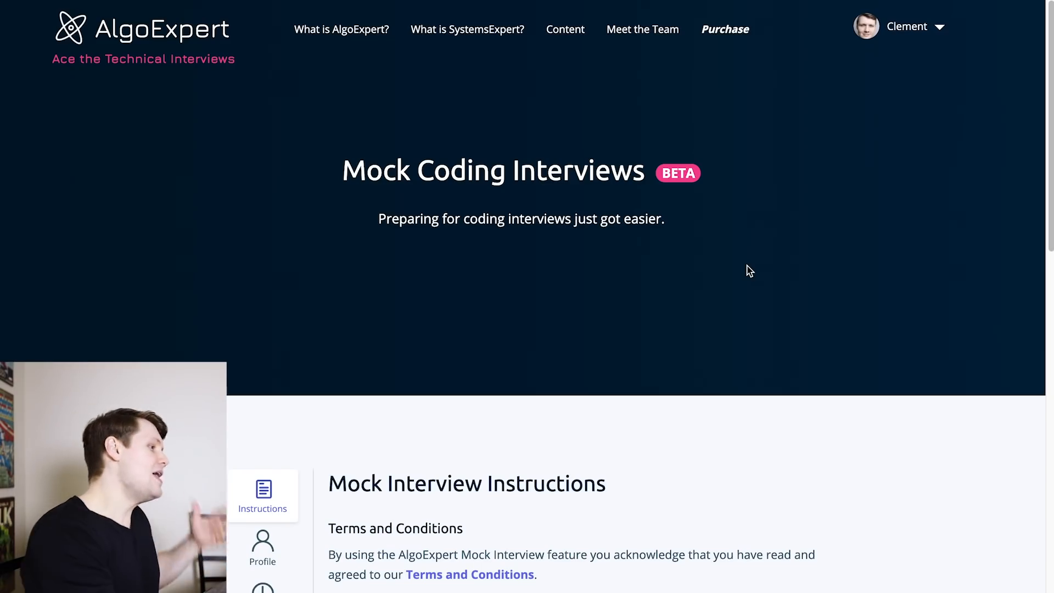
{"action": "scroll", "scroll_direction": "down", "scroll_amount": 3}
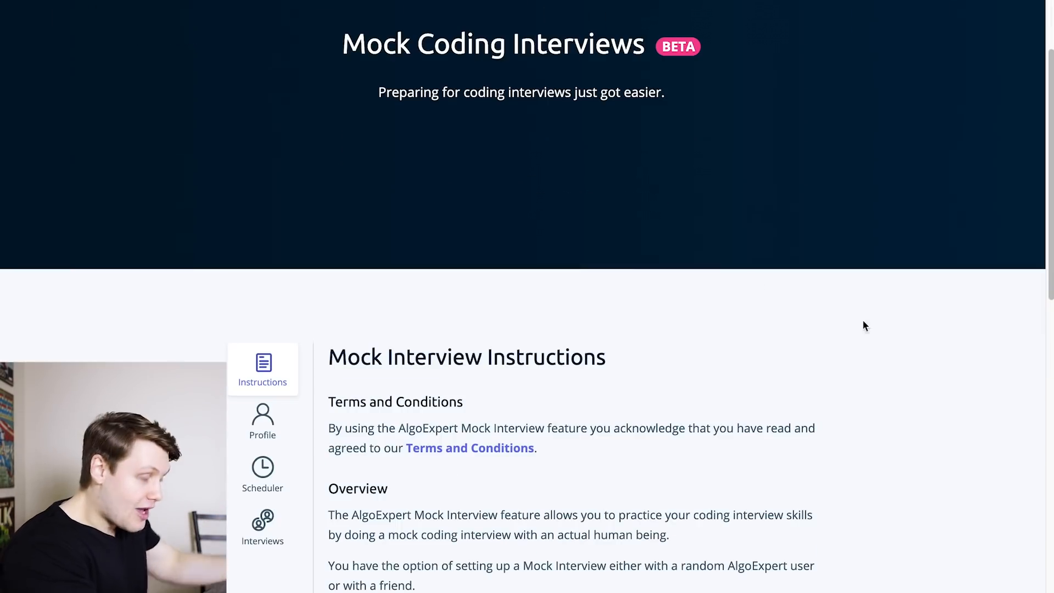
{"action": "scroll", "scroll_direction": "down", "scroll_amount": 3}
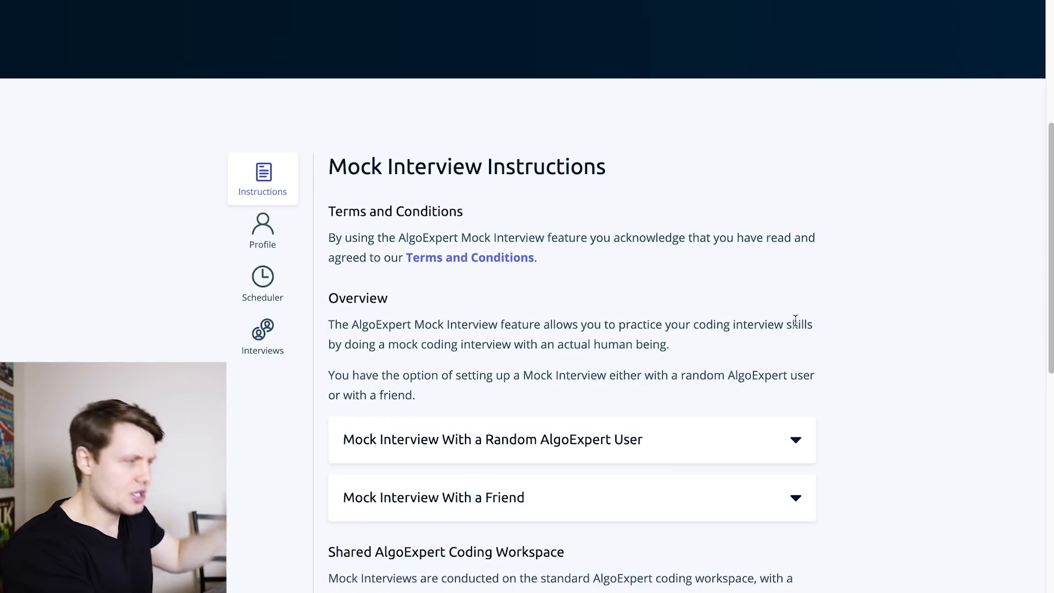
{"action": "scroll", "scroll_direction": "down", "scroll_amount": 3}
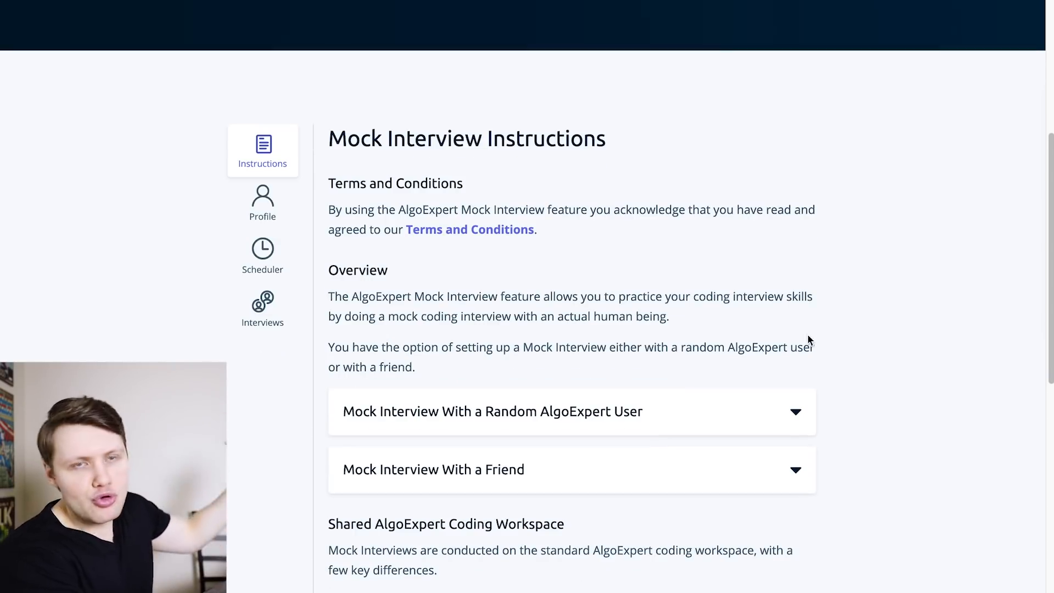
{"action": "scroll", "scroll_direction": "down", "scroll_amount": 3}
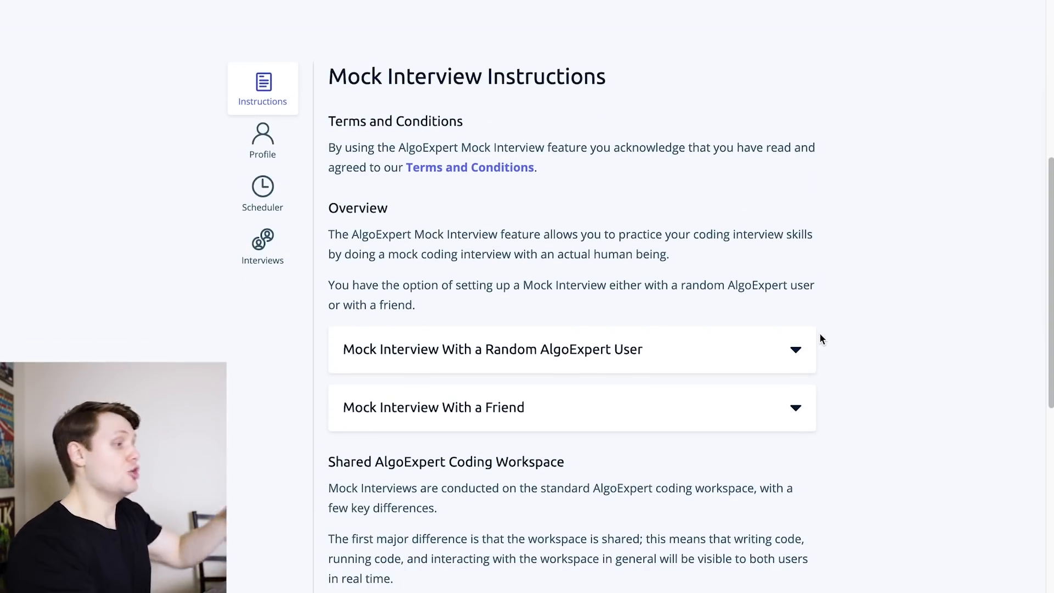
{"action": "mouse_move", "coordinate": [855, 361]}
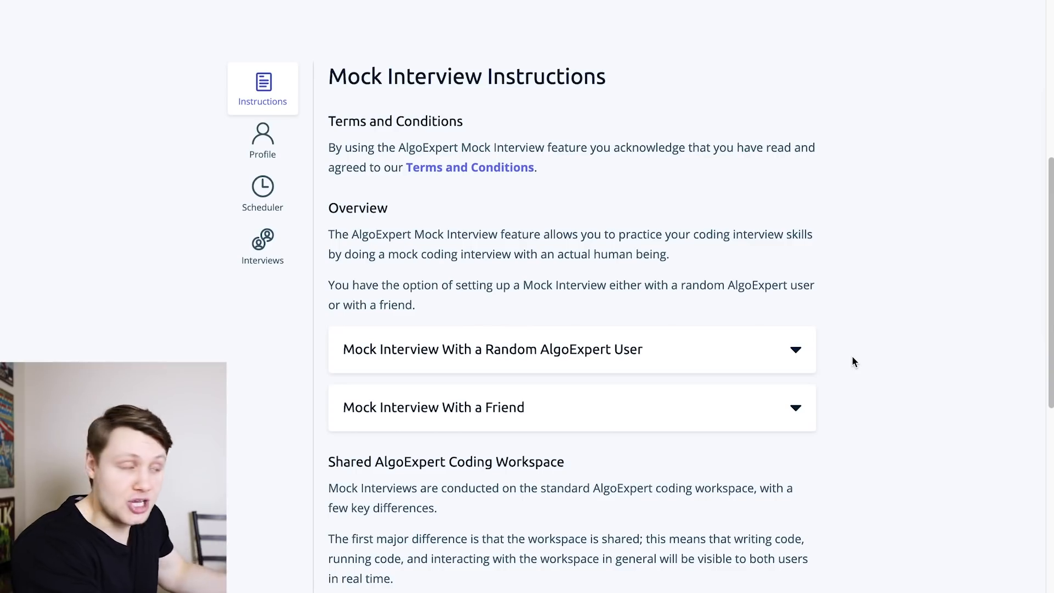
{"action": "scroll", "scroll_direction": "down", "scroll_amount": 3}
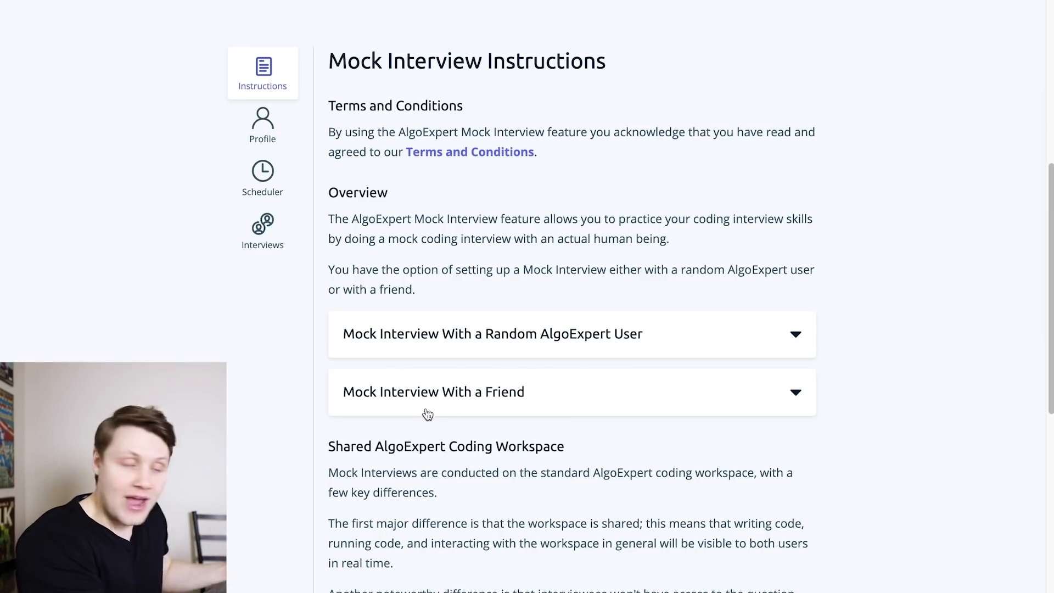
{"action": "mouse_move", "coordinate": [601, 433]}
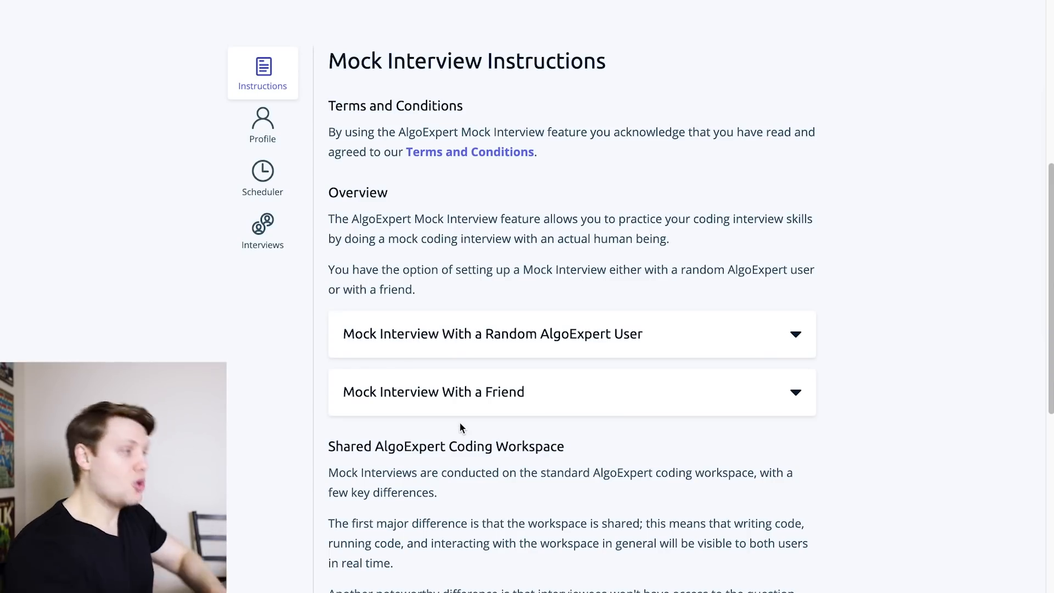
{"action": "mouse_move", "coordinate": [263, 127]}
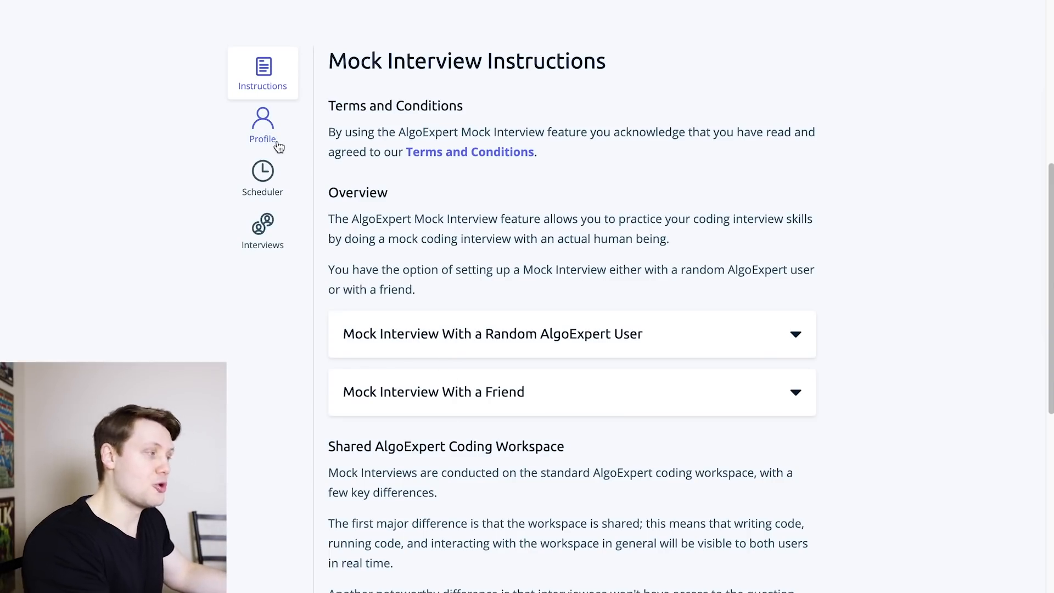
- On the Profile tab, fill the nickname and a 'test@g…' e-mail from autofill suggestions
{"action": "left_click", "coordinate": [262, 126]}
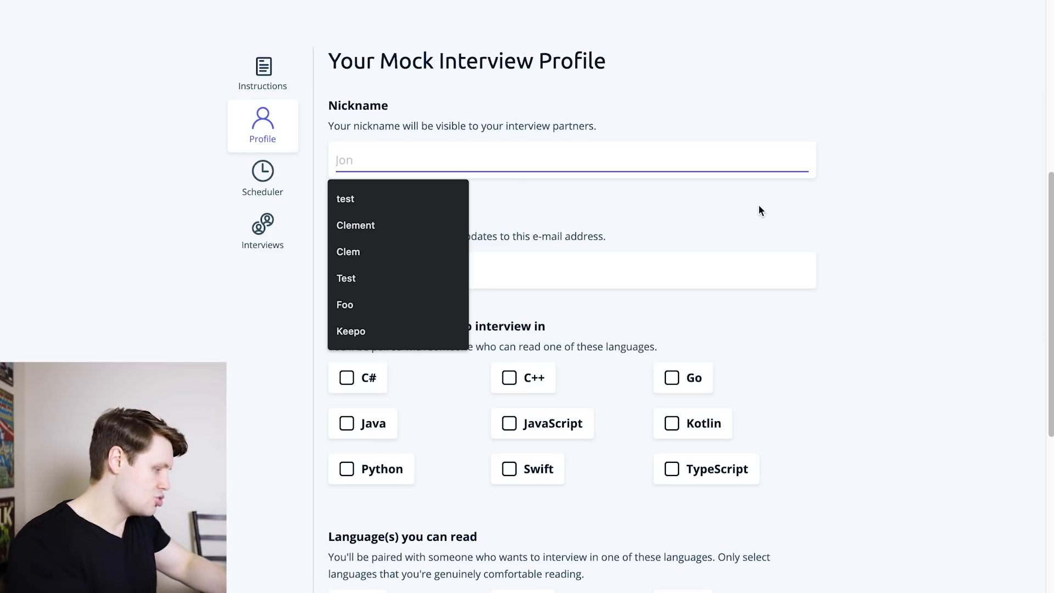
{"action": "left_click", "coordinate": [348, 251]}
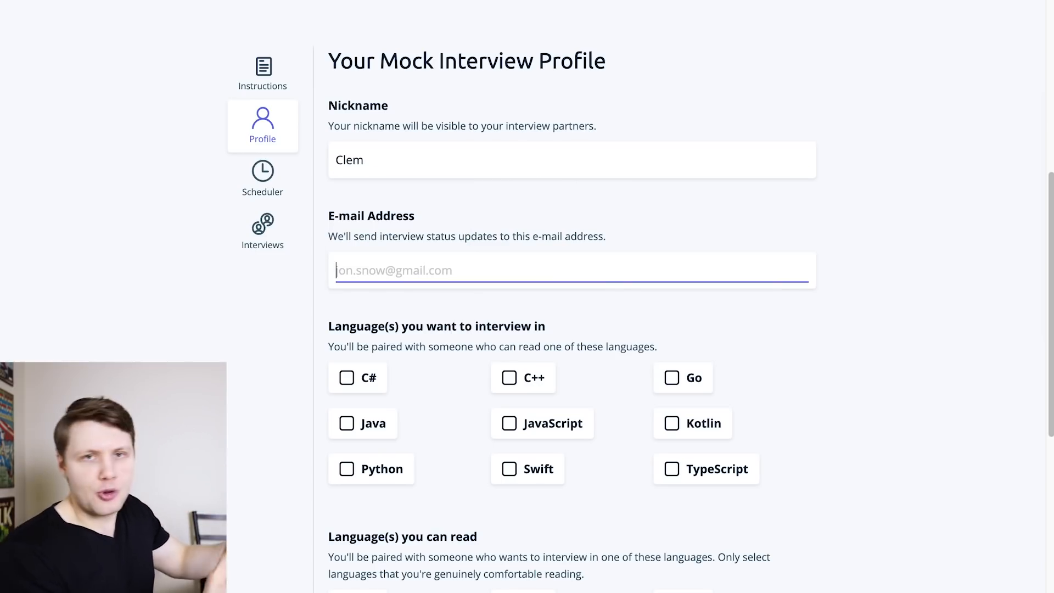
{"action": "type", "text": "test@g"}
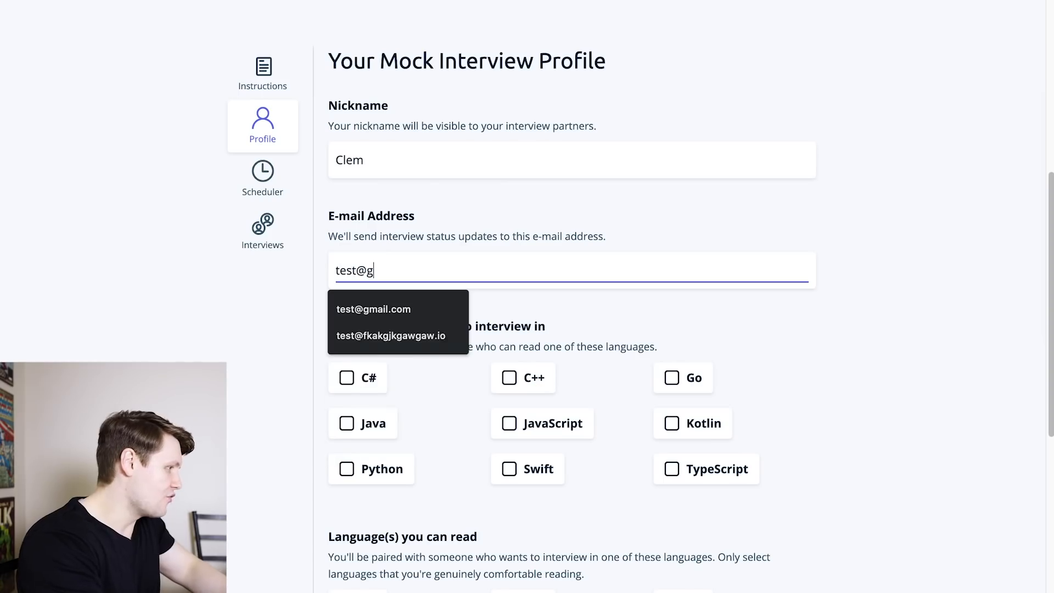
{"action": "left_click", "coordinate": [373, 309]}
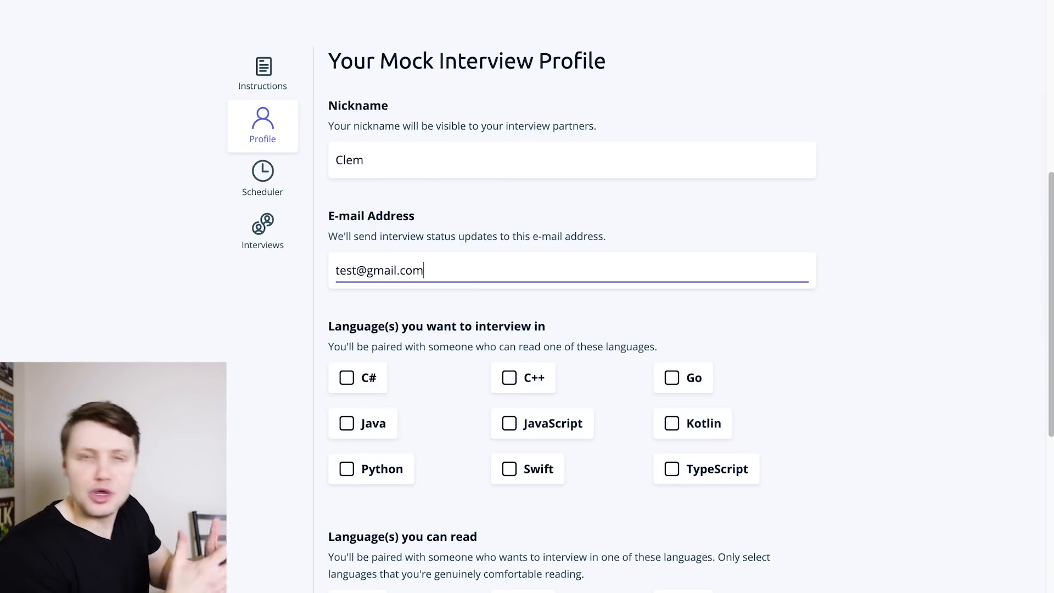
{"action": "mouse_move", "coordinate": [769, 221]}
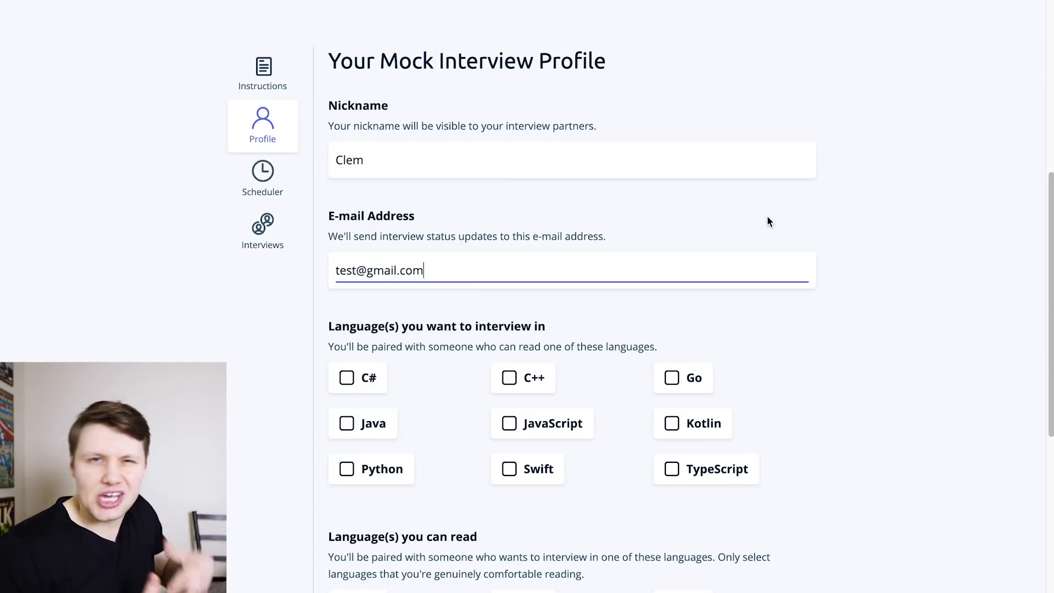
{"action": "mouse_move", "coordinate": [839, 314]}
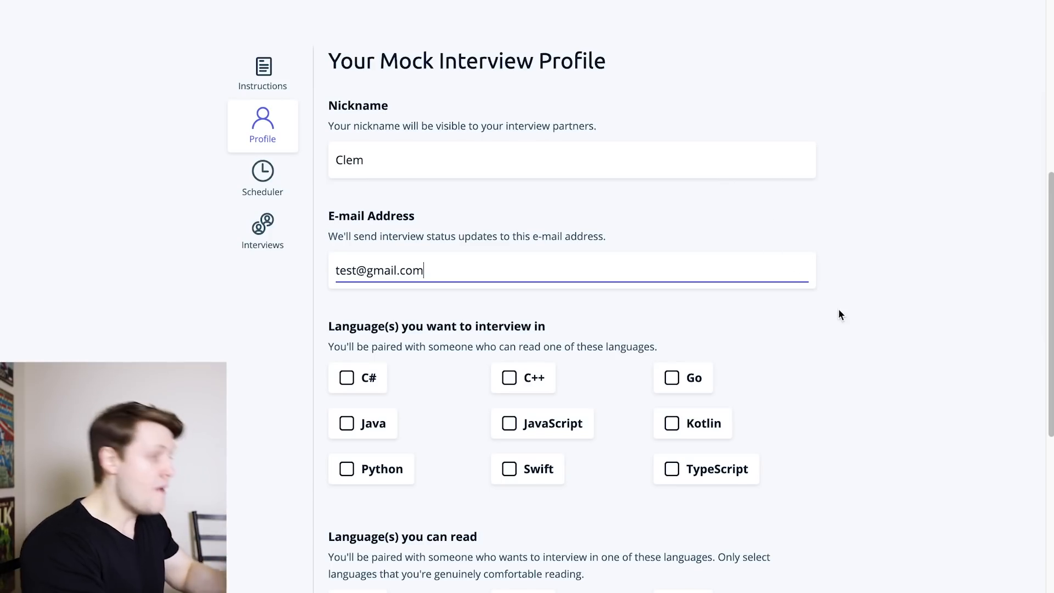
- Tick JavaScript as the interview language and add Python as a readable language
{"action": "scroll", "scroll_direction": "down", "scroll_amount": 3}
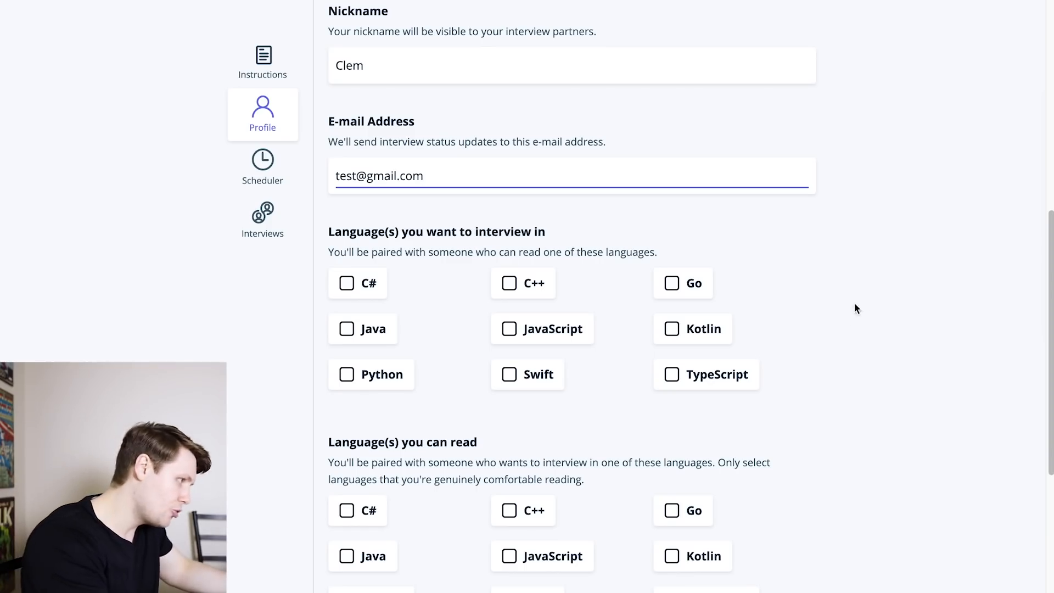
{"action": "left_click", "coordinate": [508, 328]}
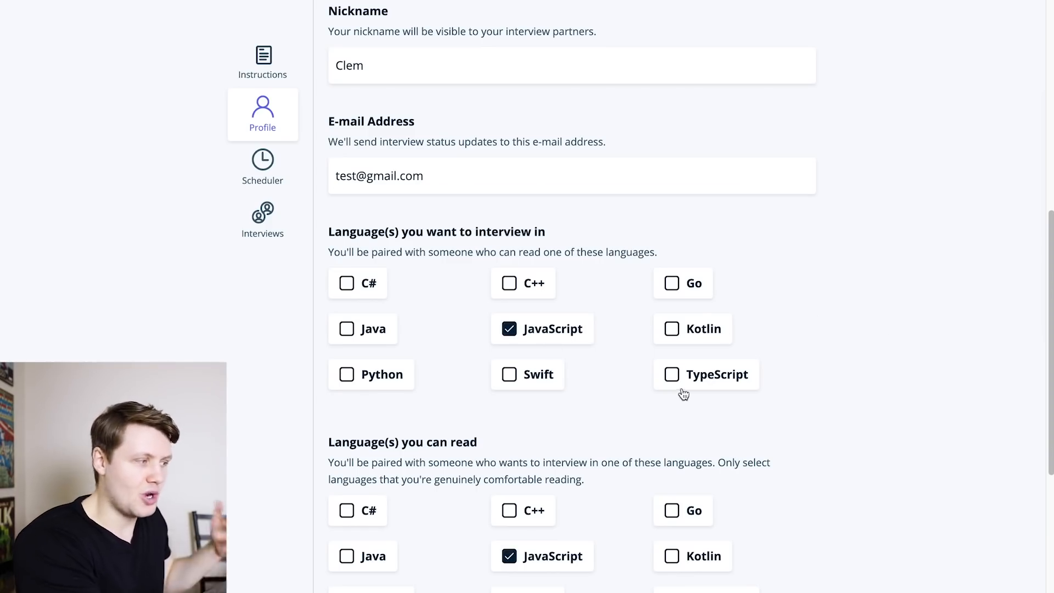
{"action": "mouse_move", "coordinate": [901, 330]}
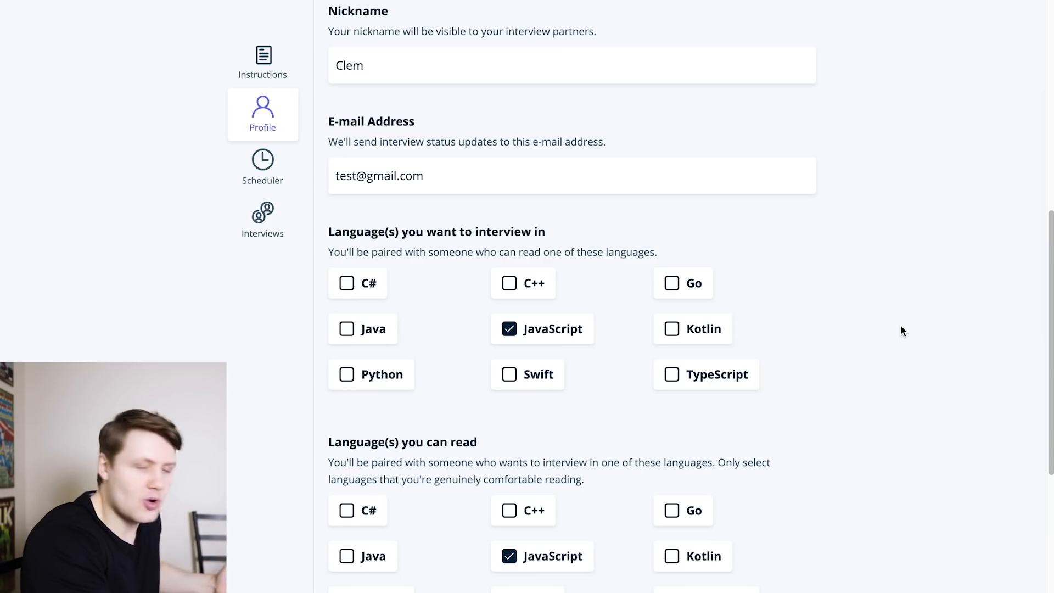
{"action": "scroll", "scroll_direction": "down", "scroll_amount": 3}
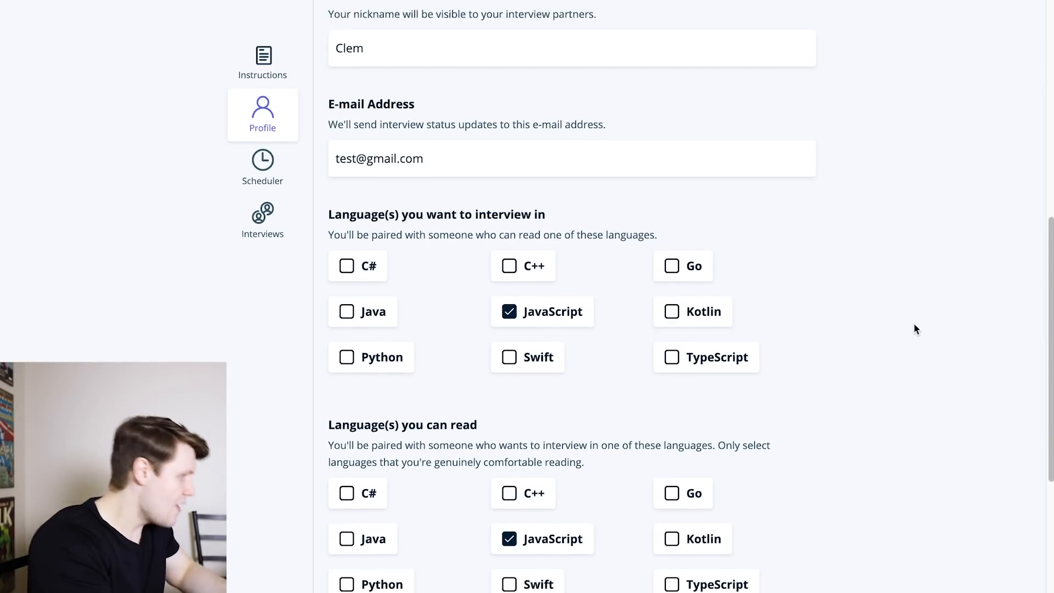
{"action": "scroll", "scroll_direction": "down", "scroll_amount": 3}
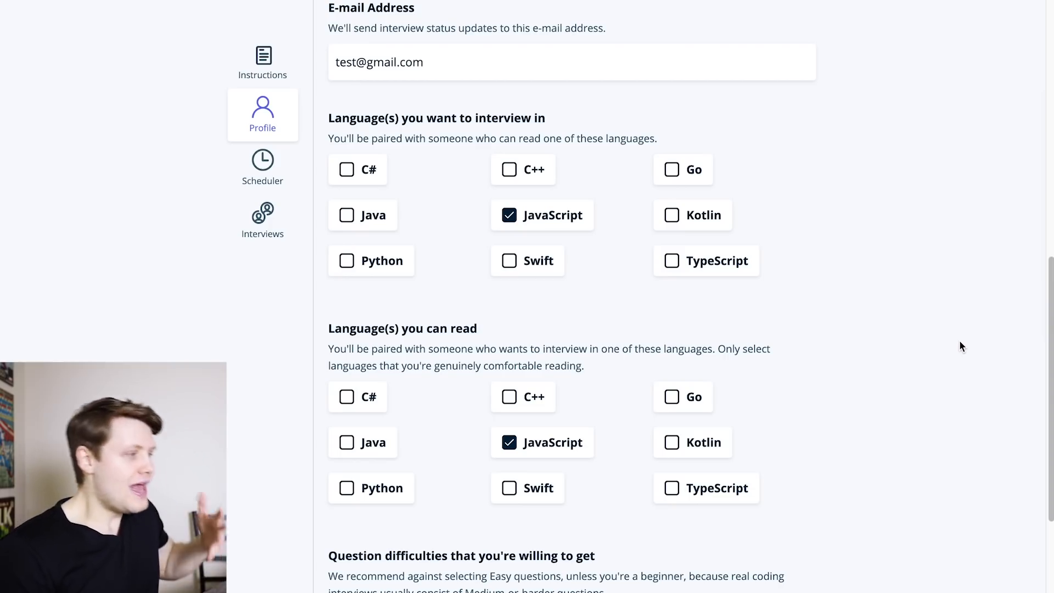
{"action": "mouse_move", "coordinate": [381, 495]}
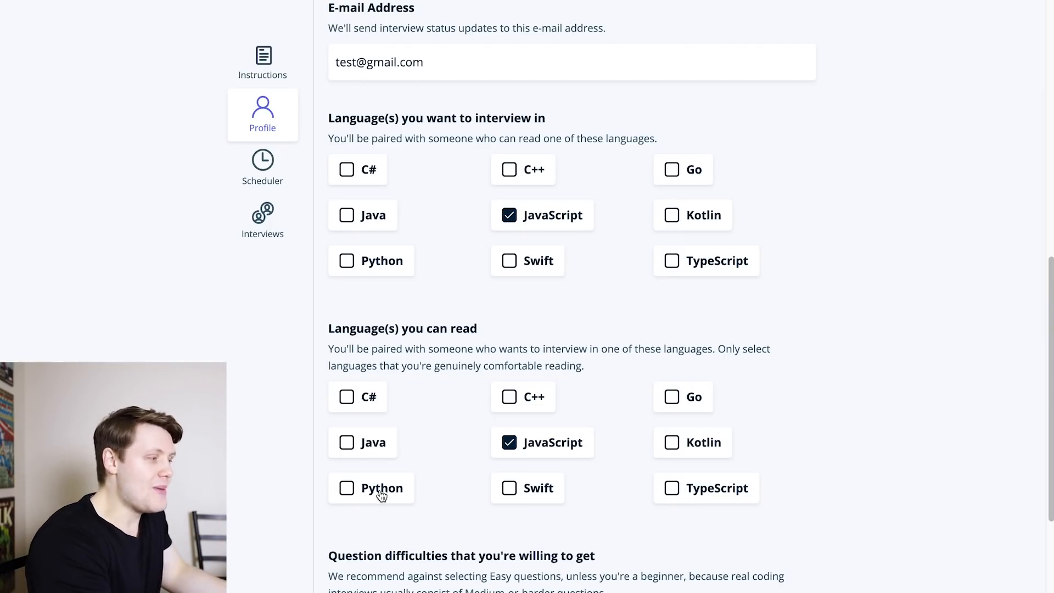
{"action": "left_click", "coordinate": [345, 488]}
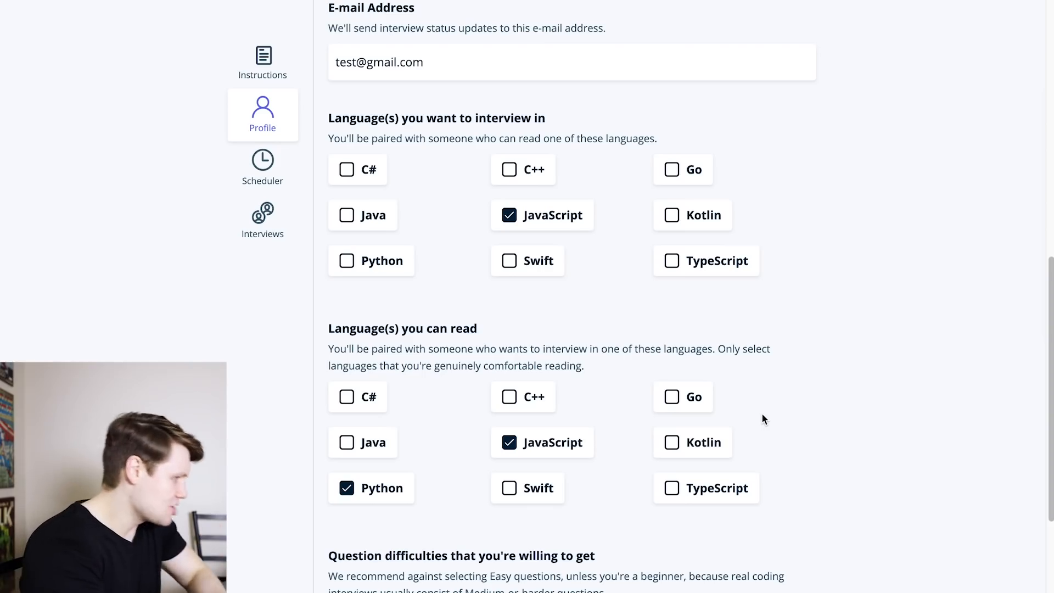
- Scroll to the bottom of the profile form and save it
{"action": "scroll", "scroll_direction": "down", "scroll_amount": 3}
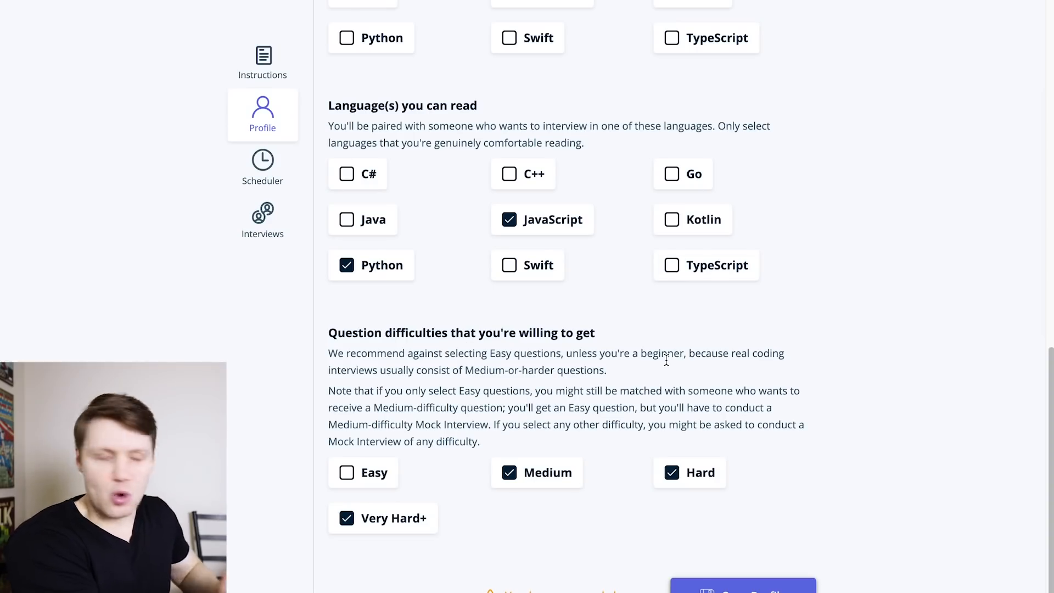
{"action": "mouse_move", "coordinate": [594, 521]}
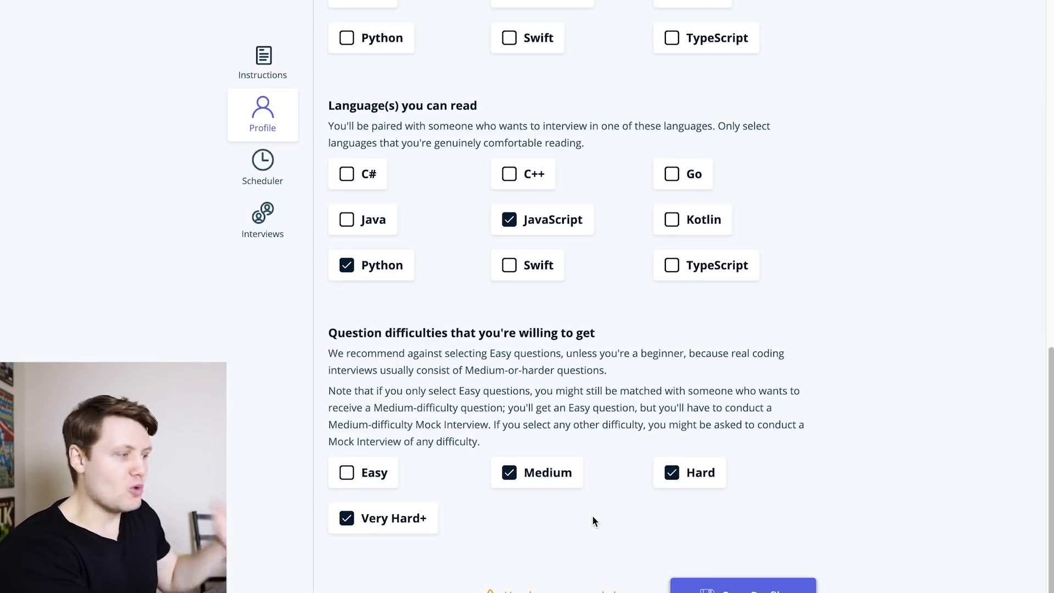
{"action": "mouse_move", "coordinate": [555, 498]}
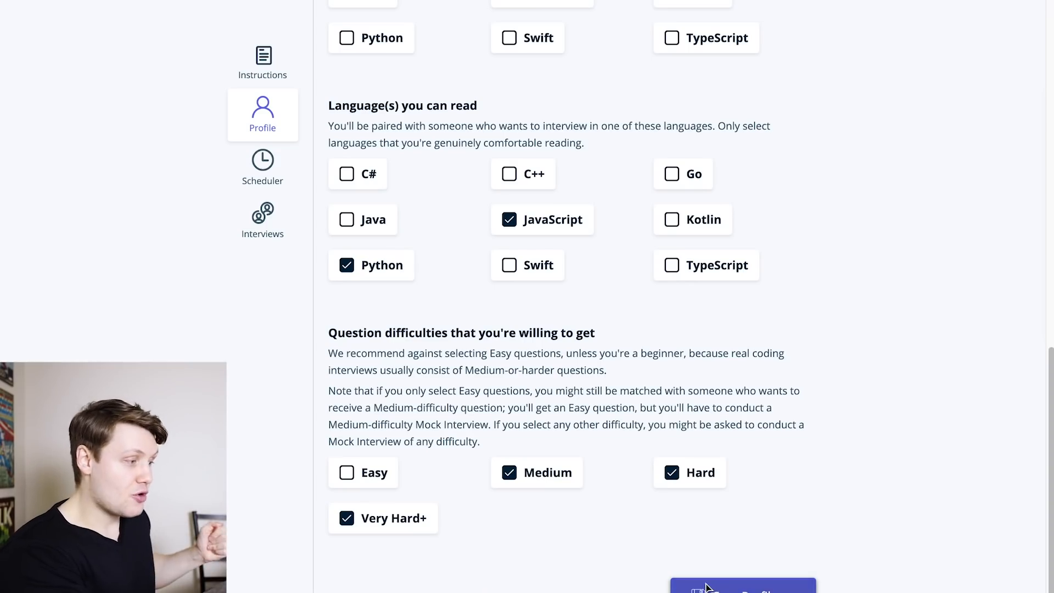
{"action": "left_click", "coordinate": [262, 159]}
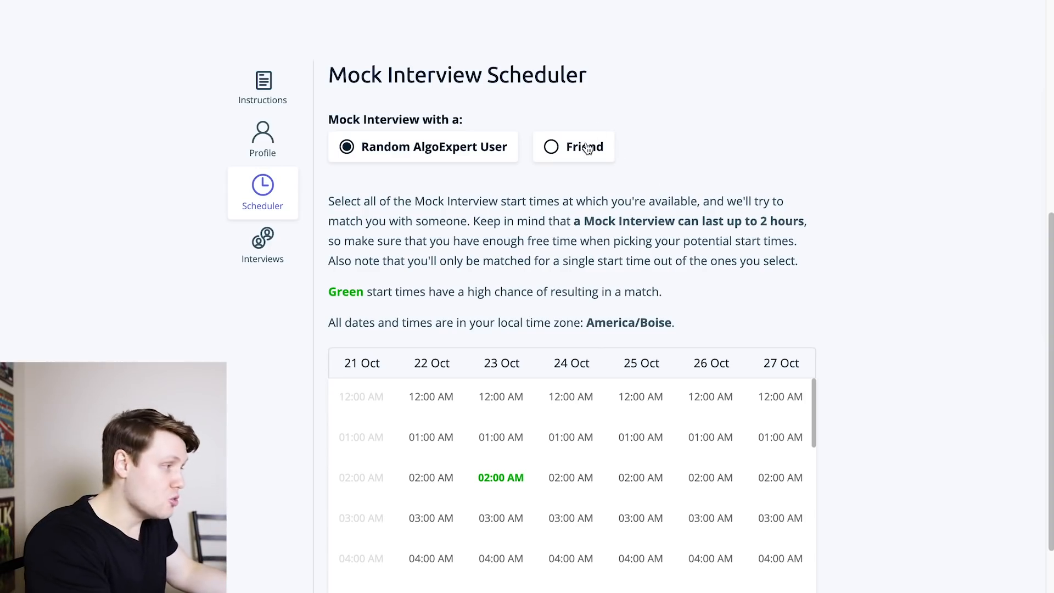
- In the Scheduler, keep Random AlgoExpert User and pick the 11:00 PM slot on 21 Oct
{"action": "left_click", "coordinate": [573, 147]}
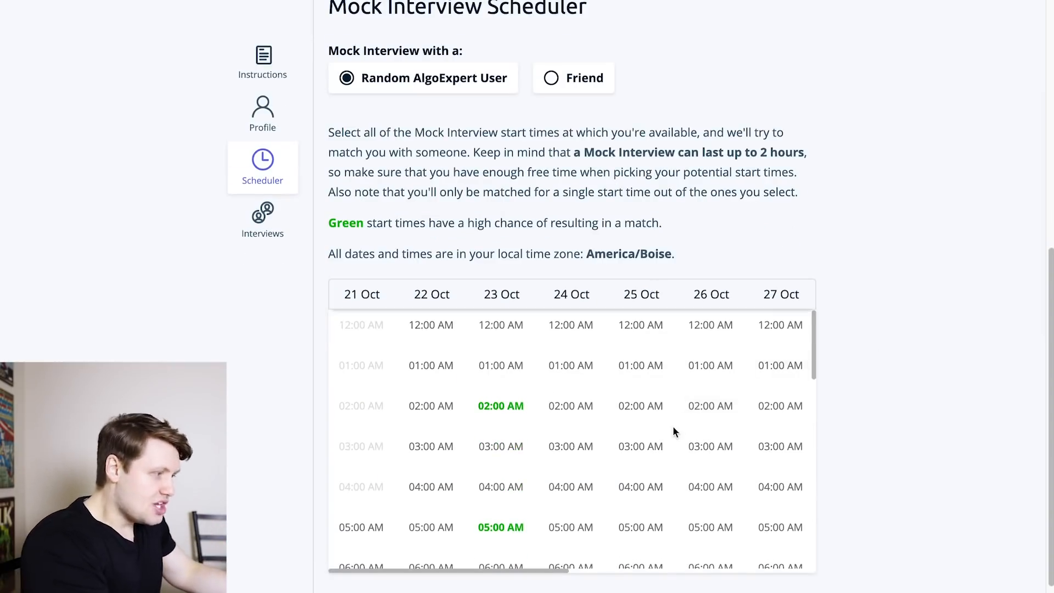
{"action": "scroll", "scroll_direction": "down", "scroll_amount": 3}
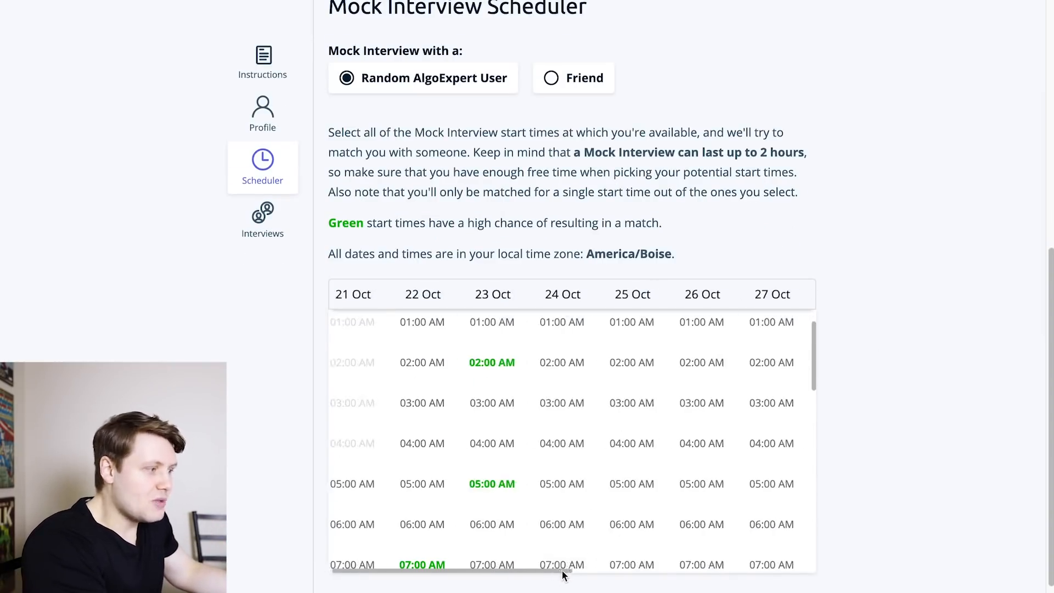
{"action": "scroll", "scroll_direction": "right", "scroll_amount": 3}
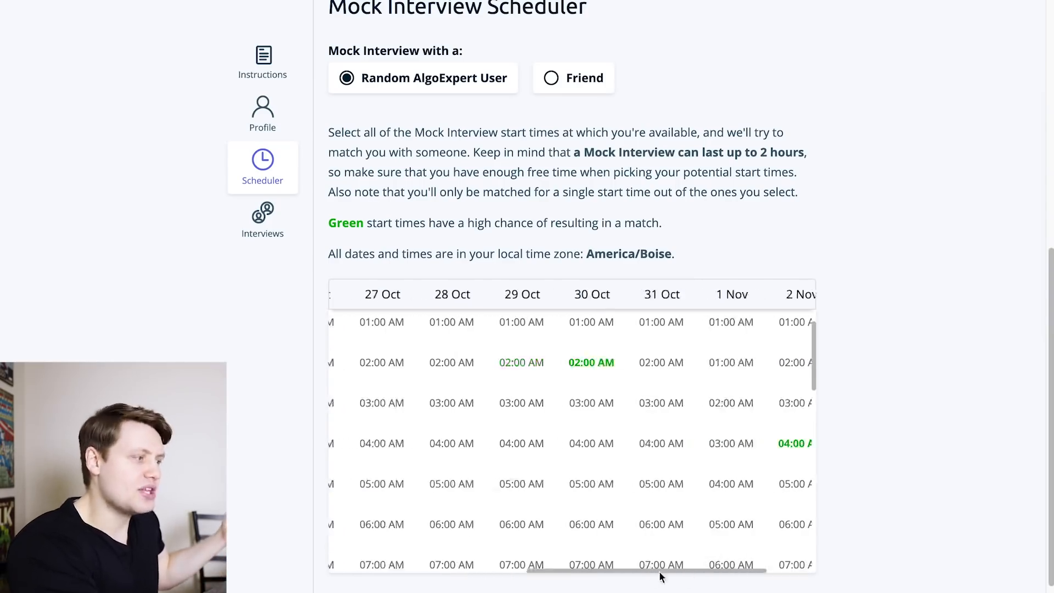
{"action": "scroll", "scroll_direction": "left", "scroll_amount": 3}
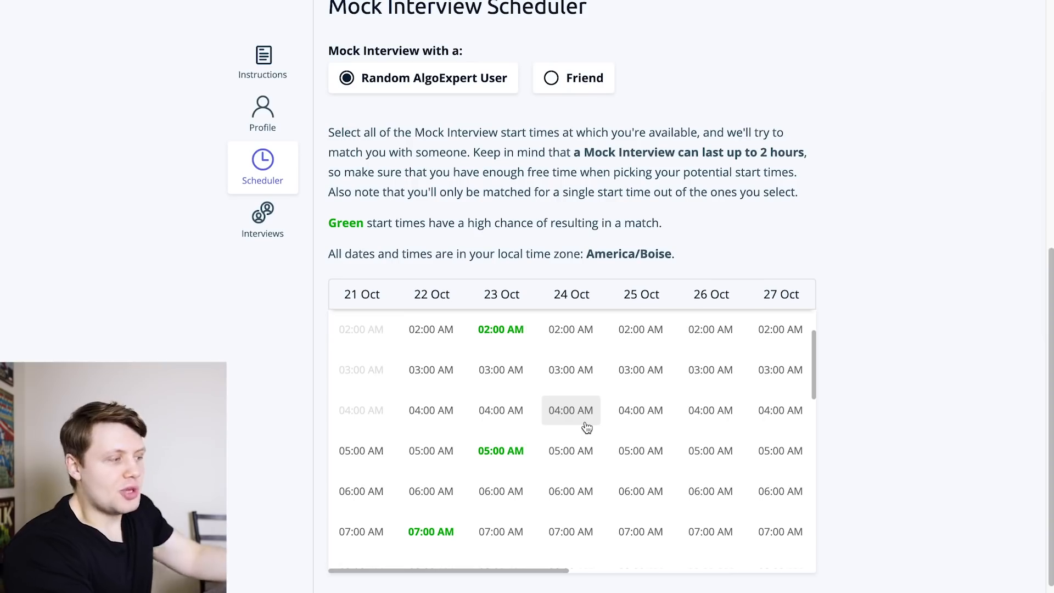
{"action": "mouse_move", "coordinate": [528, 363]}
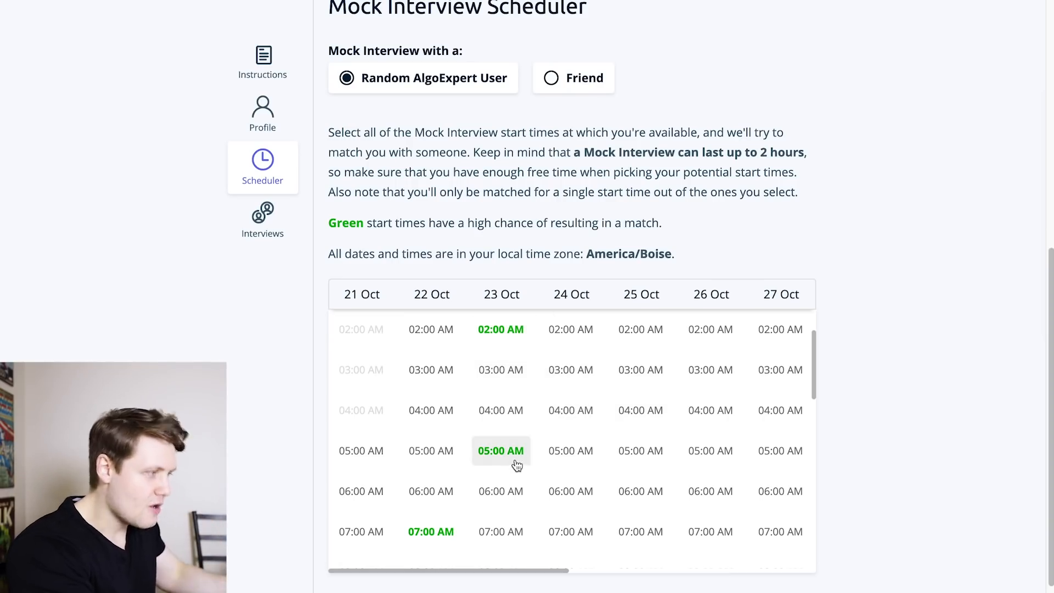
{"action": "left_click", "coordinate": [500, 451]}
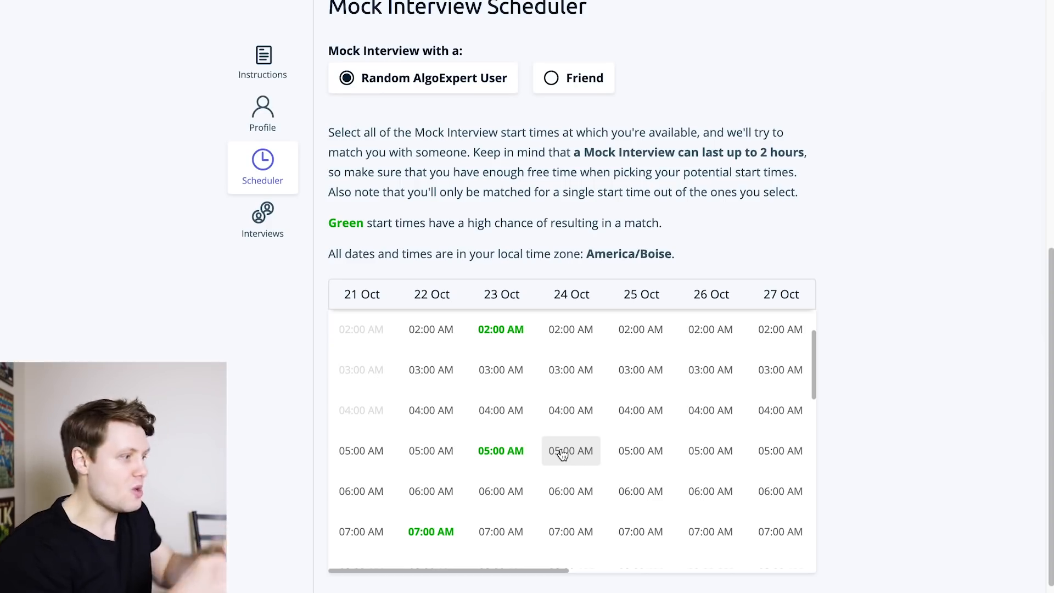
{"action": "scroll", "scroll_direction": "down", "scroll_amount": 3}
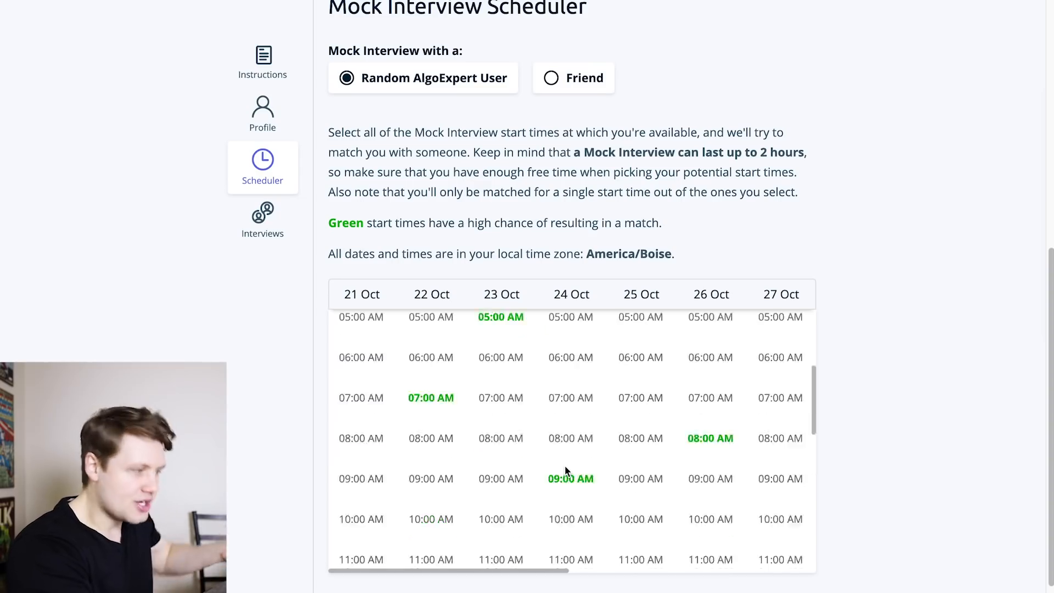
{"action": "scroll", "scroll_direction": "down", "scroll_amount": 3}
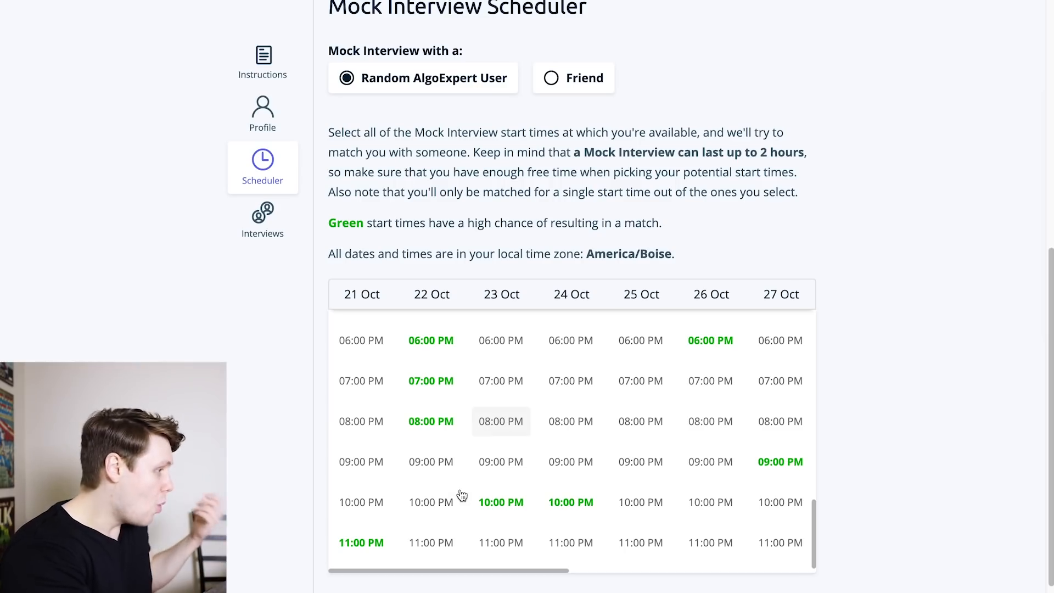
{"action": "left_click", "coordinate": [361, 542]}
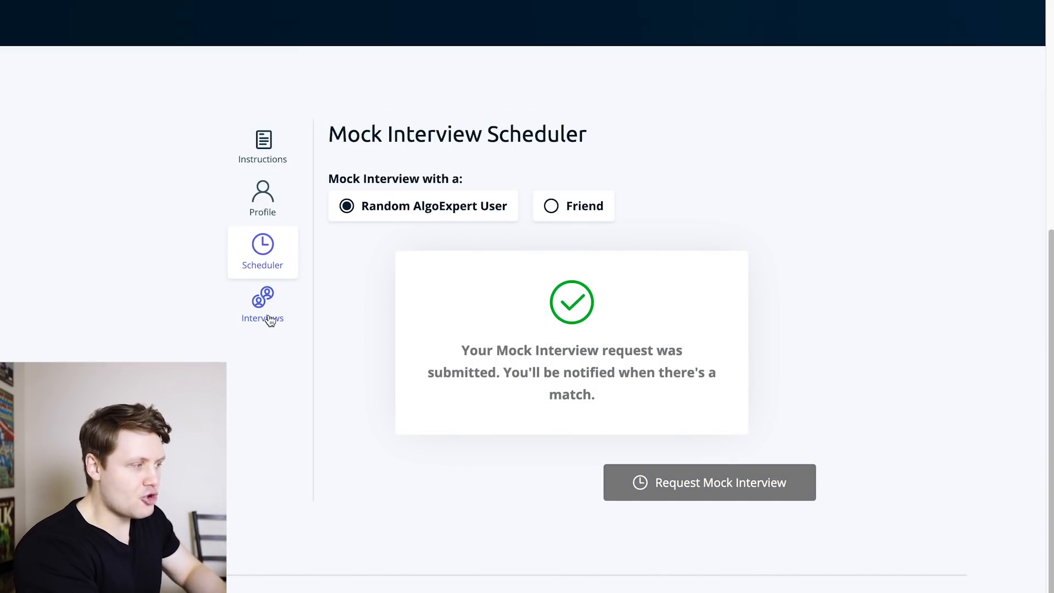
- Open Interviews to view the pending JavaScript request for 11:00 PM Oct 21st
{"action": "left_click", "coordinate": [262, 303]}
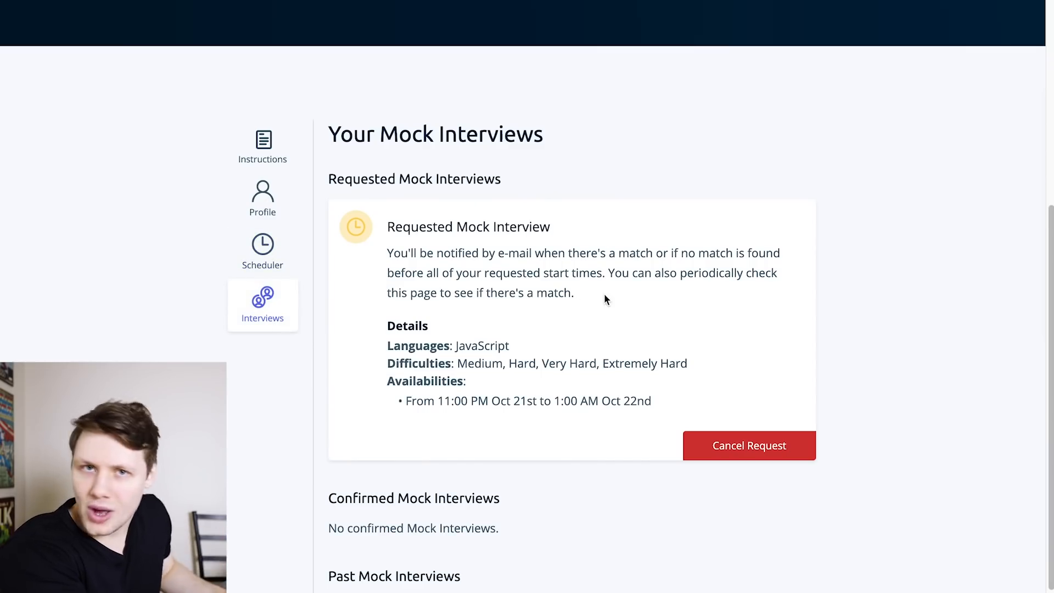
{"action": "double_click", "coordinate": [481, 345]}
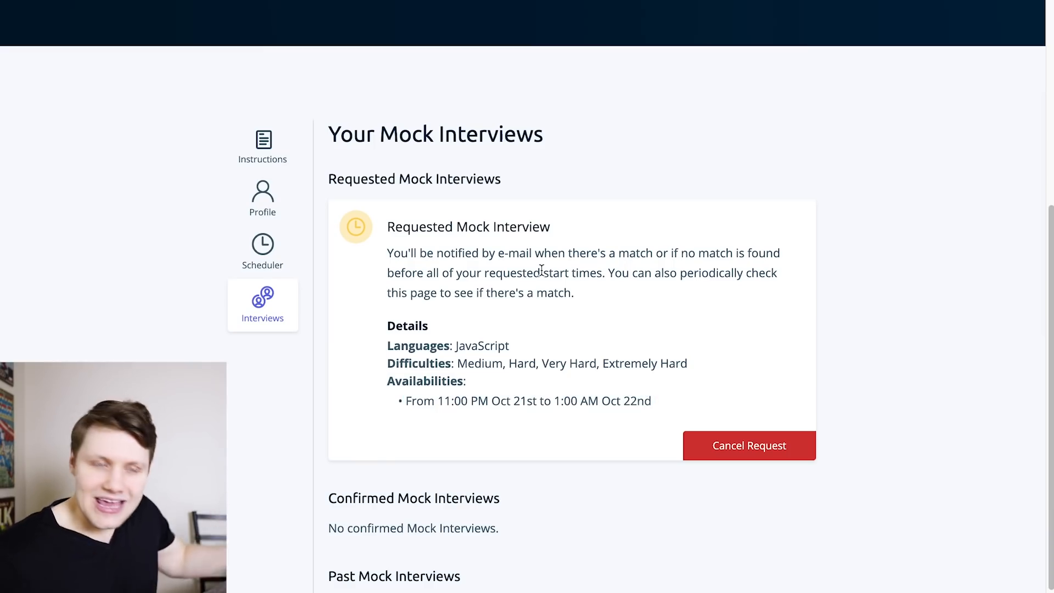
{"action": "mouse_move", "coordinate": [856, 297]}
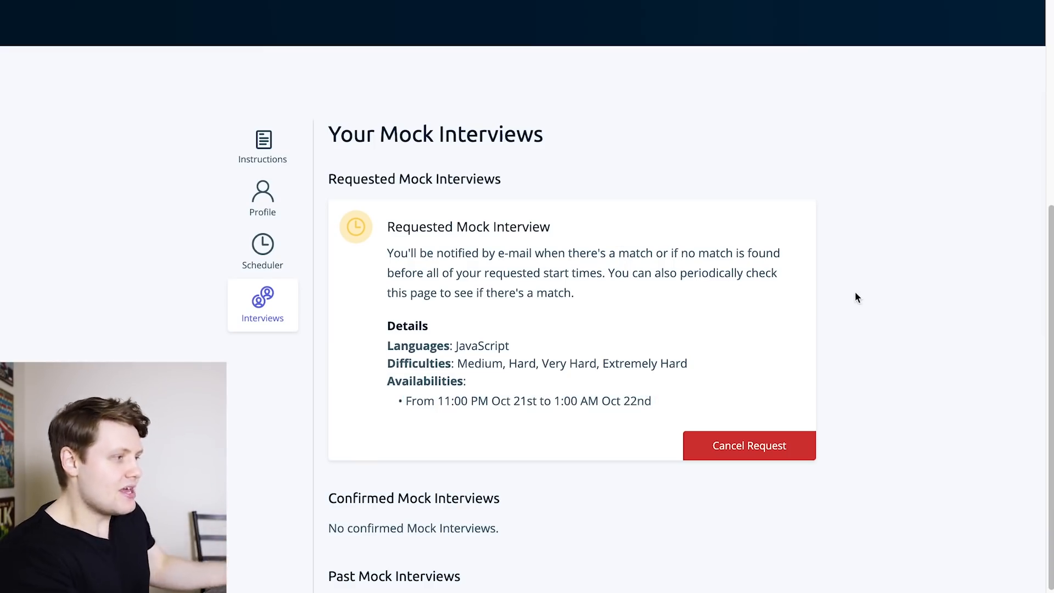
{"action": "mouse_move", "coordinate": [844, 302]}
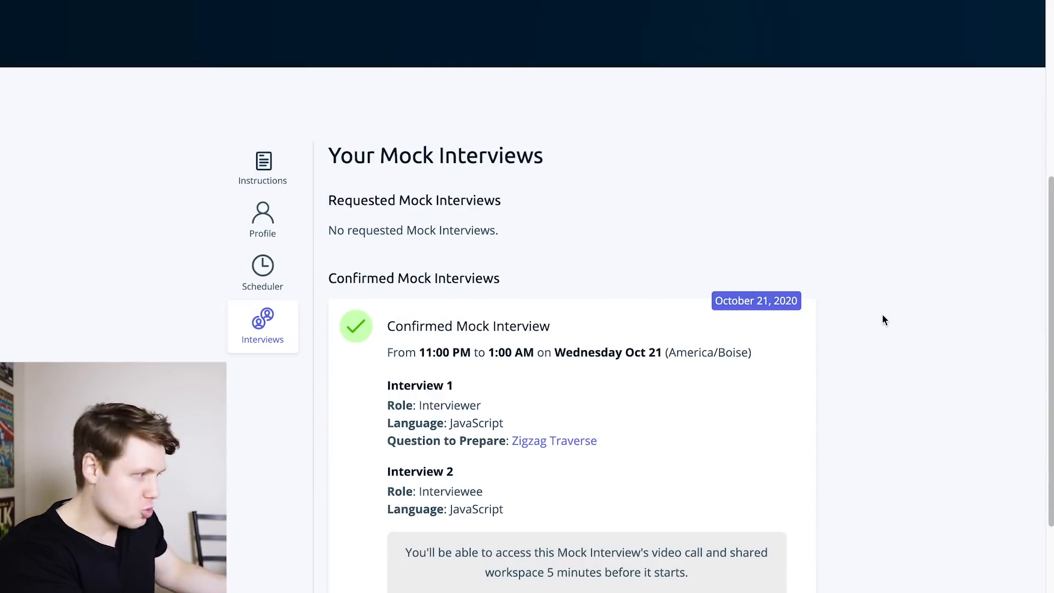
- Read the confirmed Oct 21 card: interviewer role, Zigzag Traverse question, unlock countdown
{"action": "scroll", "scroll_direction": "down", "scroll_amount": 3}
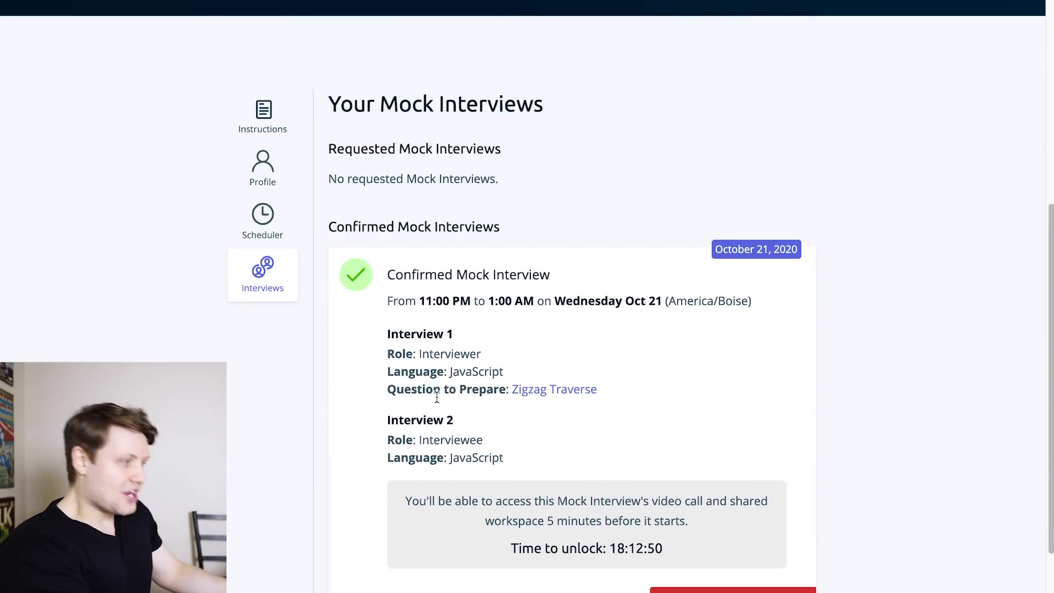
{"action": "mouse_move", "coordinate": [788, 394]}
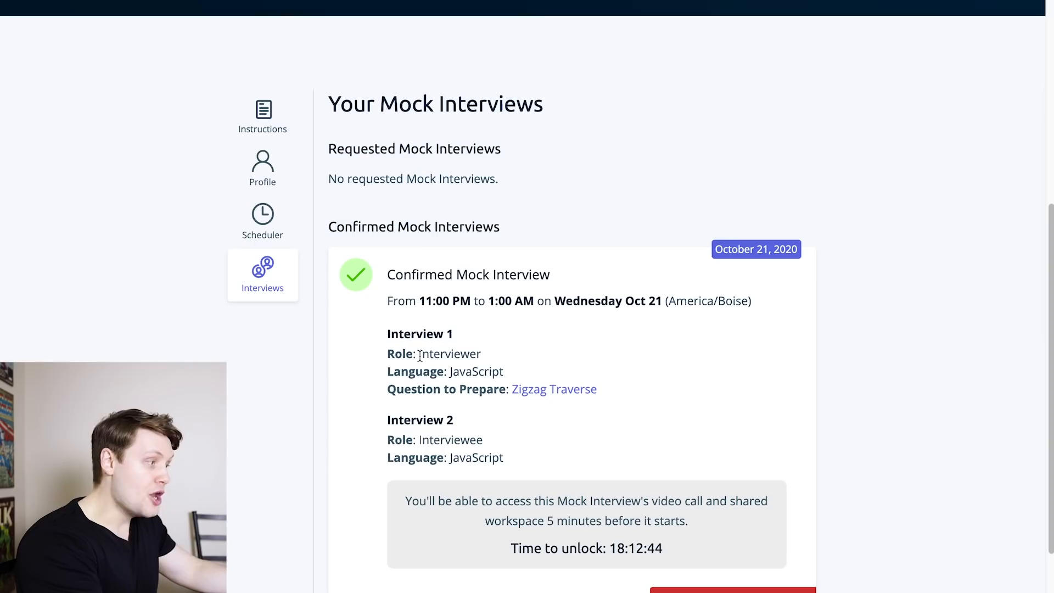
{"action": "double_click", "coordinate": [450, 354]}
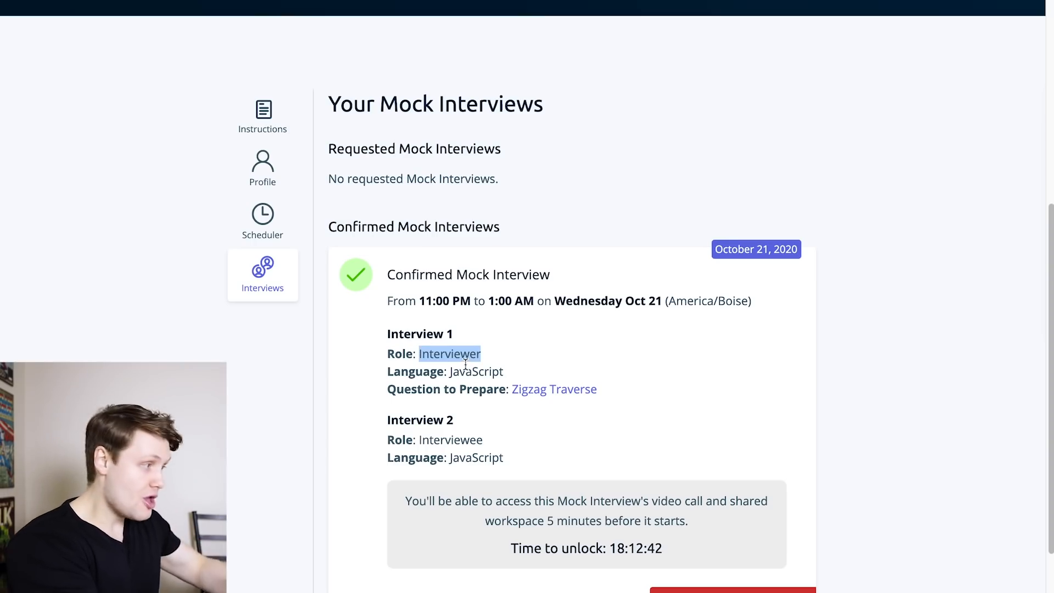
{"action": "mouse_move", "coordinate": [516, 409]}
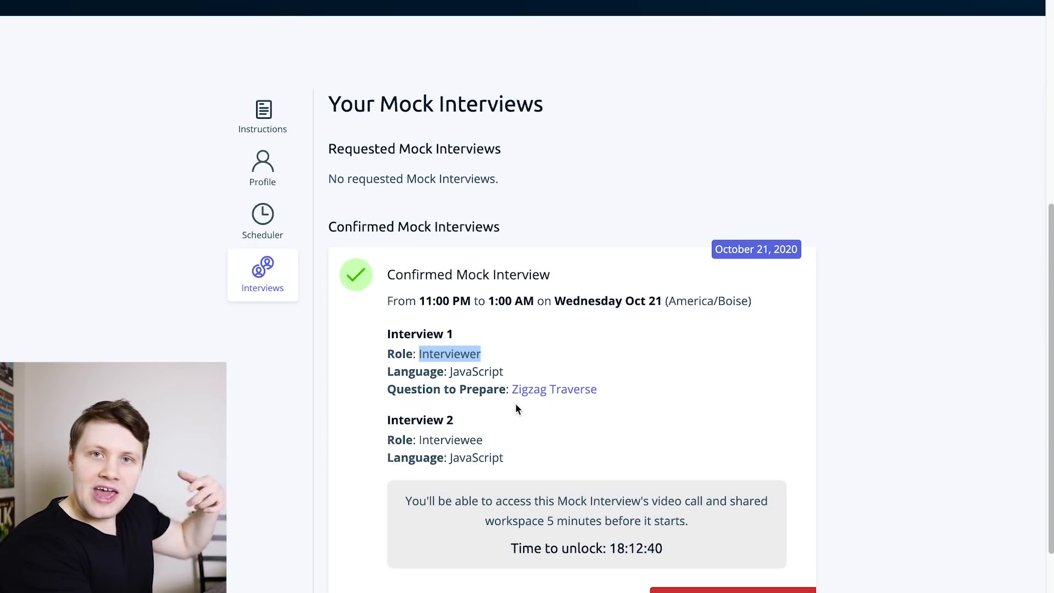
{"action": "mouse_move", "coordinate": [616, 408]}
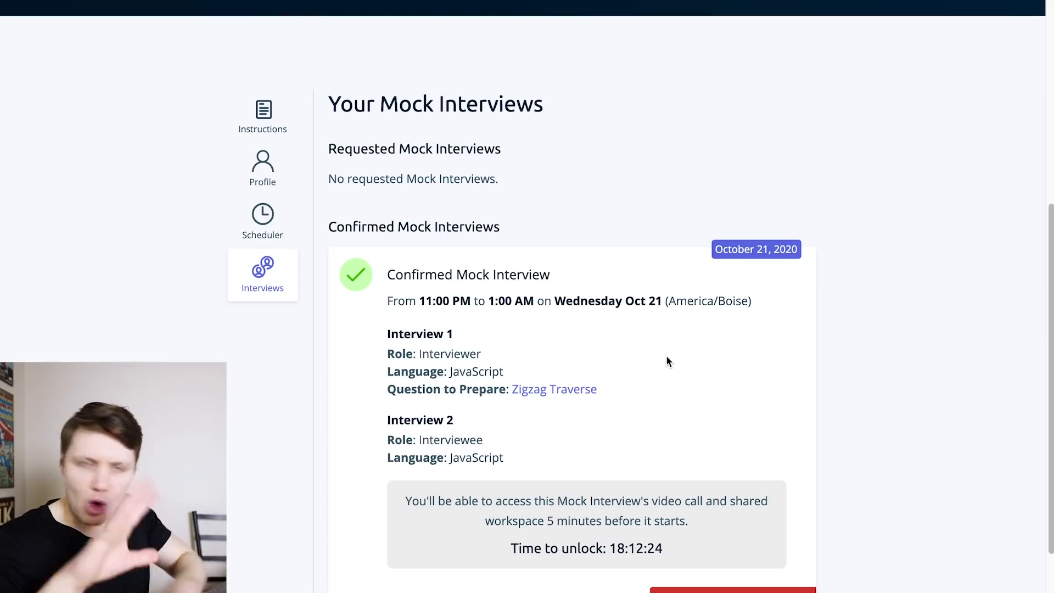
{"action": "mouse_move", "coordinate": [536, 413]}
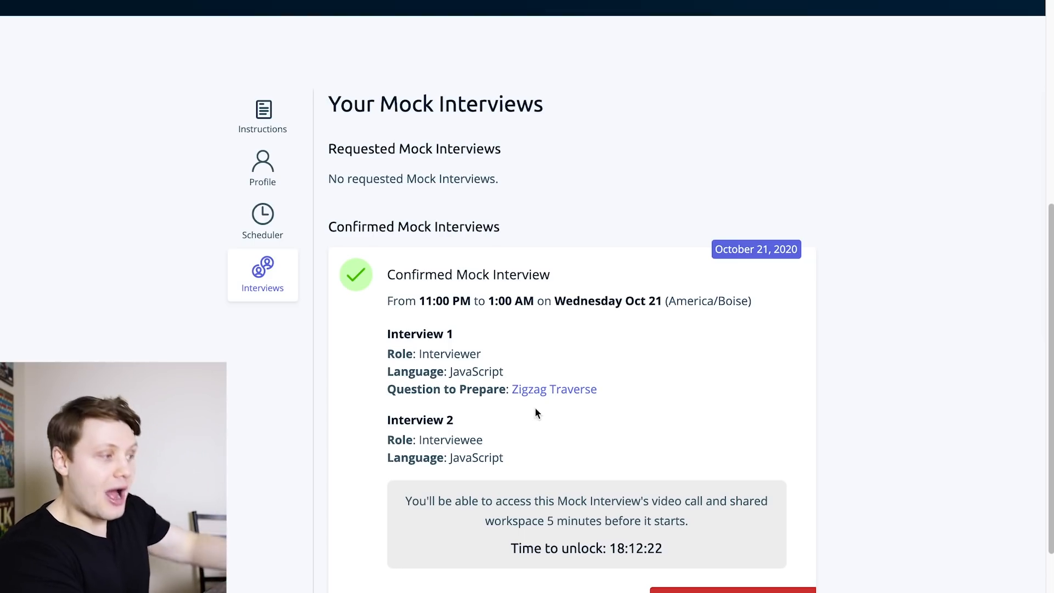
{"action": "mouse_move", "coordinate": [536, 401]}
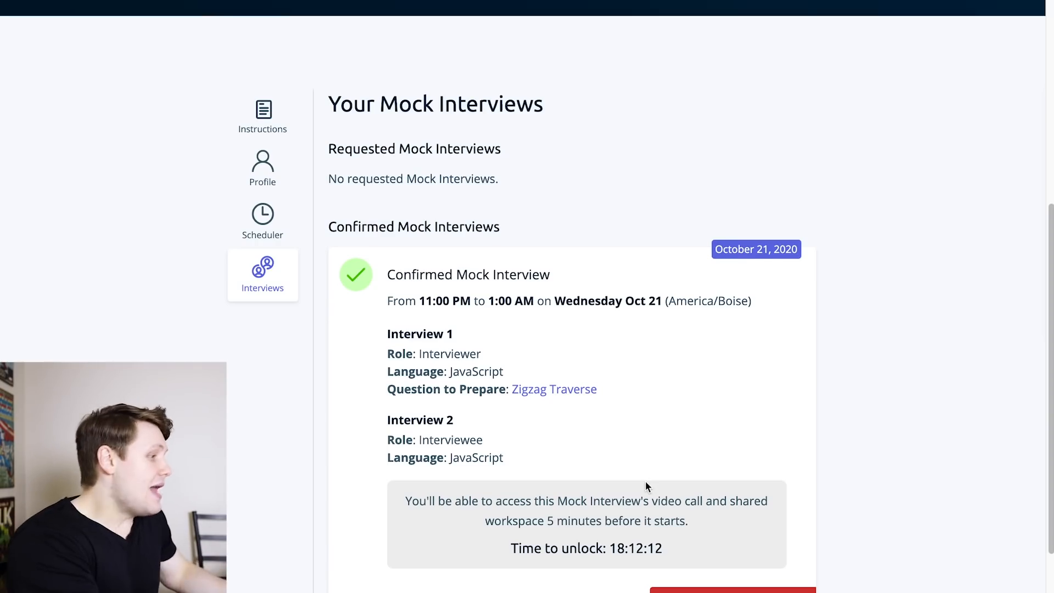
{"action": "scroll", "scroll_direction": "down", "scroll_amount": 3}
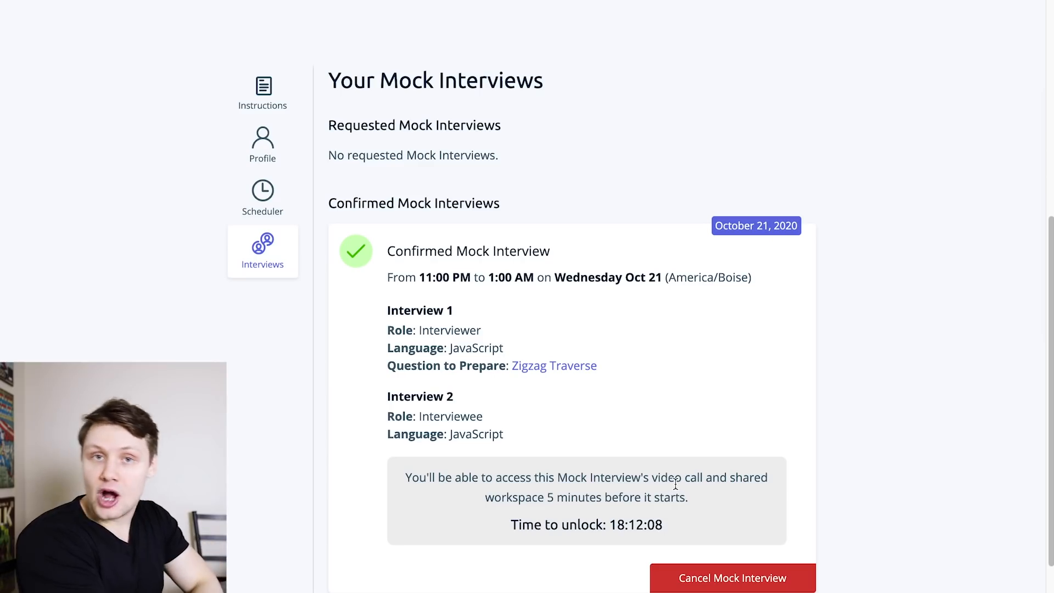
{"action": "mouse_move", "coordinate": [702, 414]}
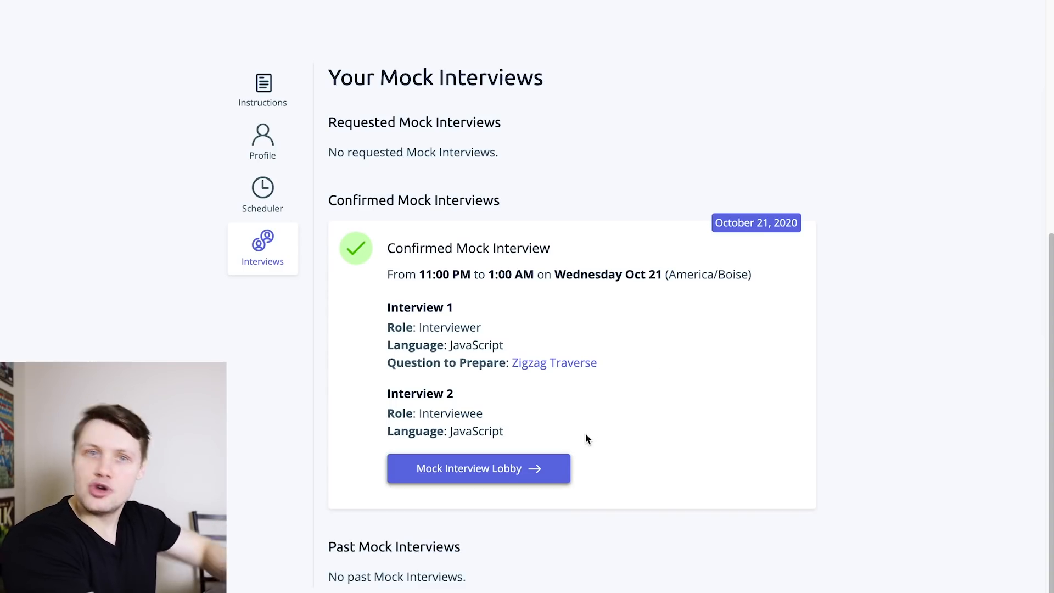
{"action": "mouse_move", "coordinate": [488, 481]}
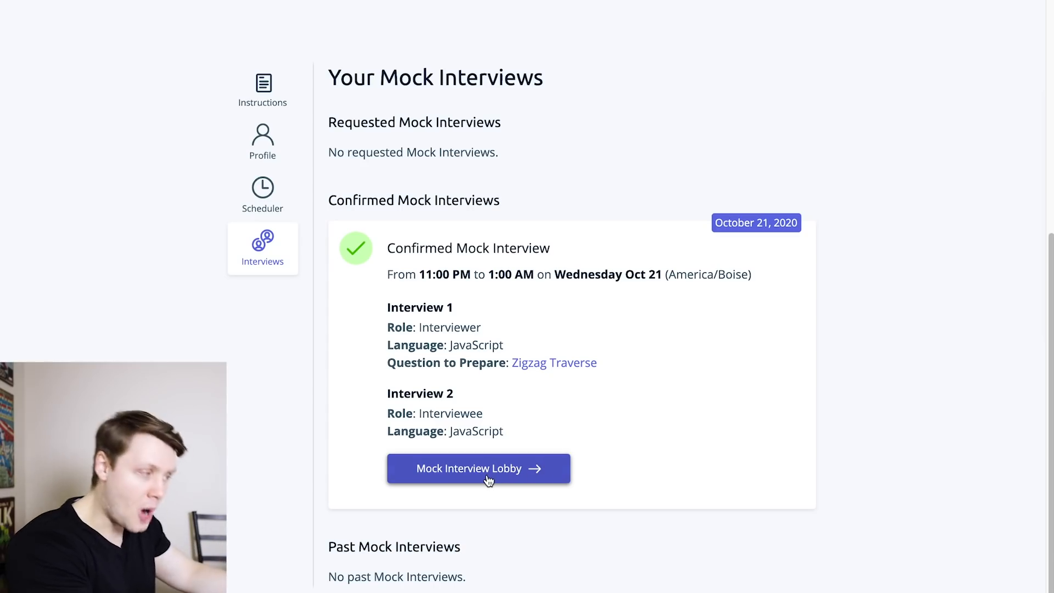
- Open the Mock Interview Lobby for the confirmed interview with asdf
{"action": "left_click", "coordinate": [478, 469]}
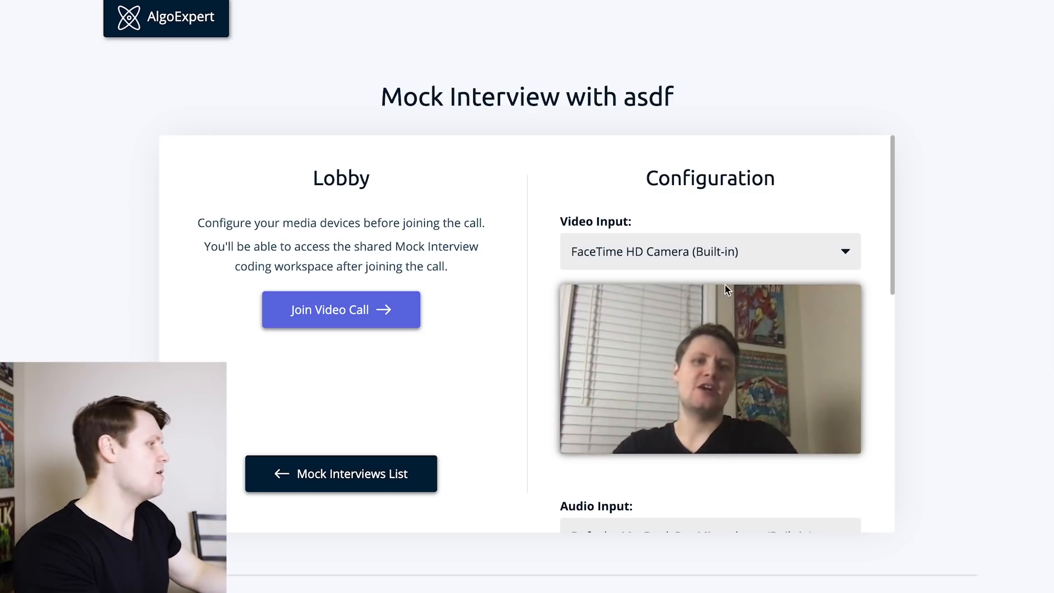
- Join the video call from the mock interview lobby
{"action": "left_click", "coordinate": [341, 309]}
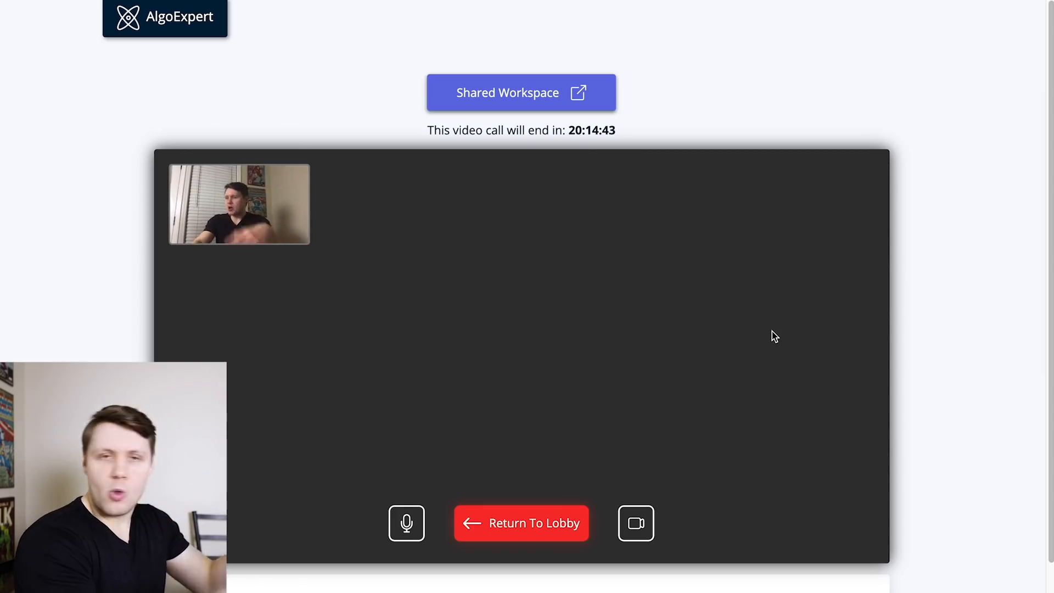
{"action": "mouse_move", "coordinate": [506, 214]}
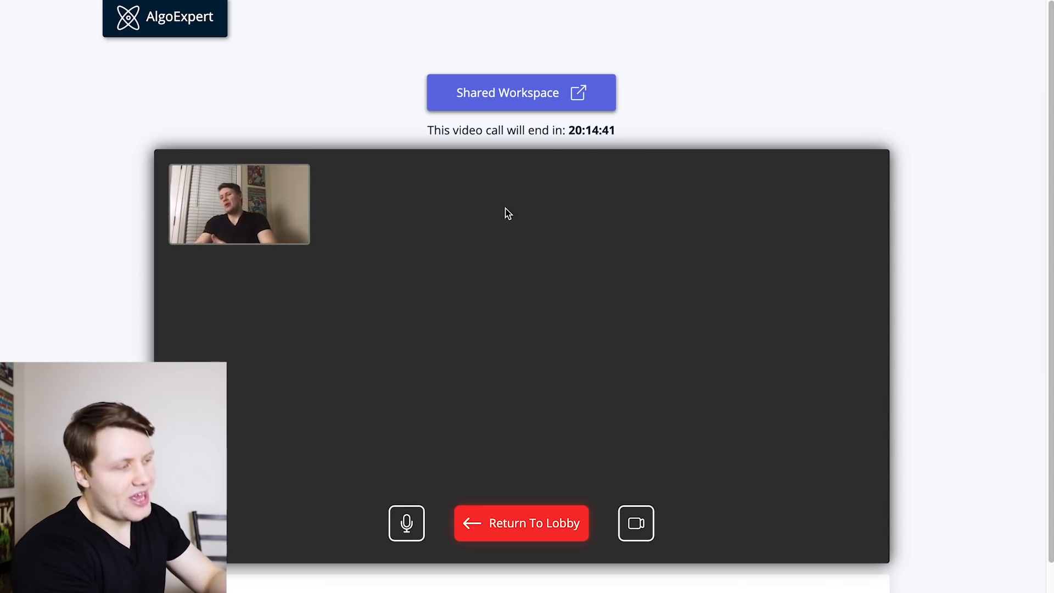
{"action": "mouse_move", "coordinate": [622, 136]}
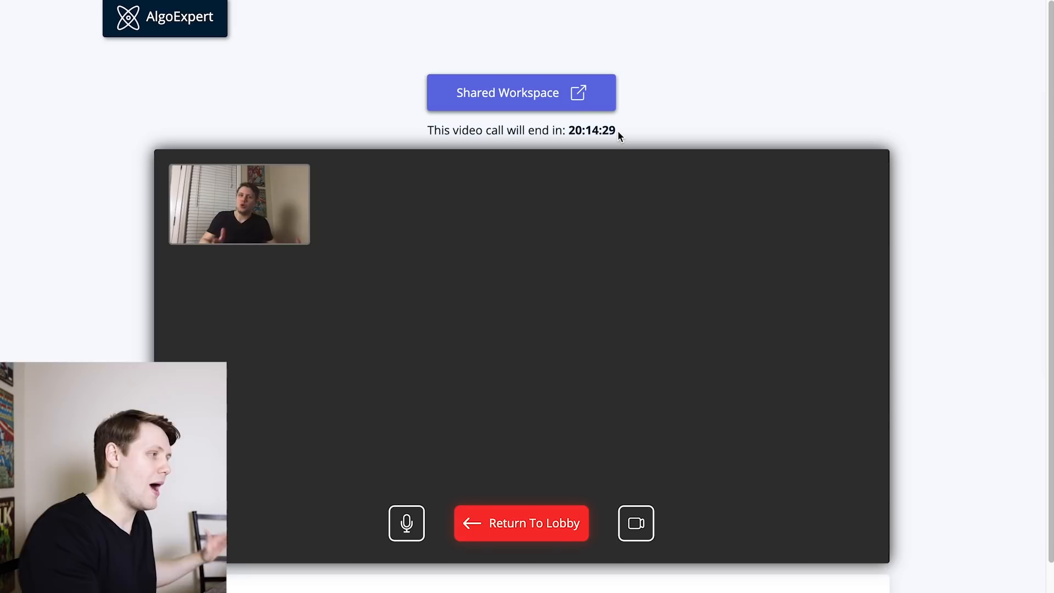
{"action": "mouse_move", "coordinate": [605, 165]}
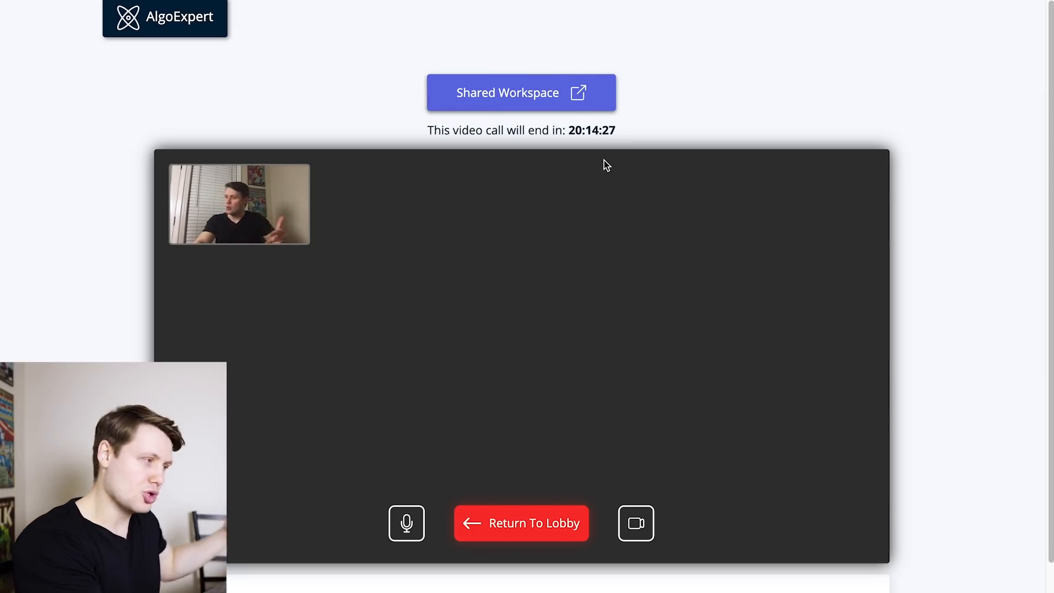
{"action": "mouse_move", "coordinate": [608, 340]}
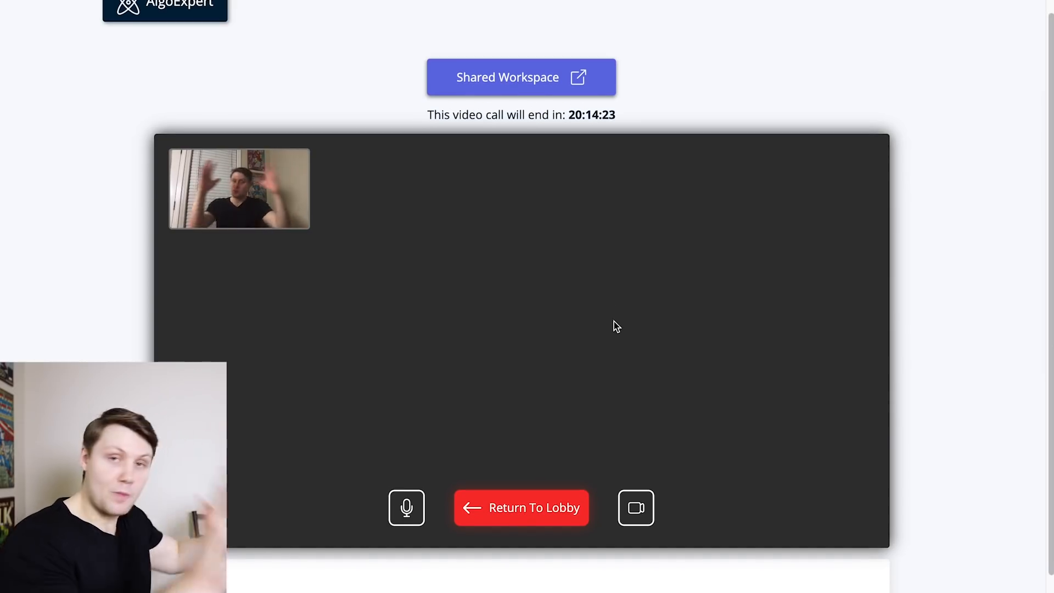
{"action": "mouse_move", "coordinate": [595, 295]}
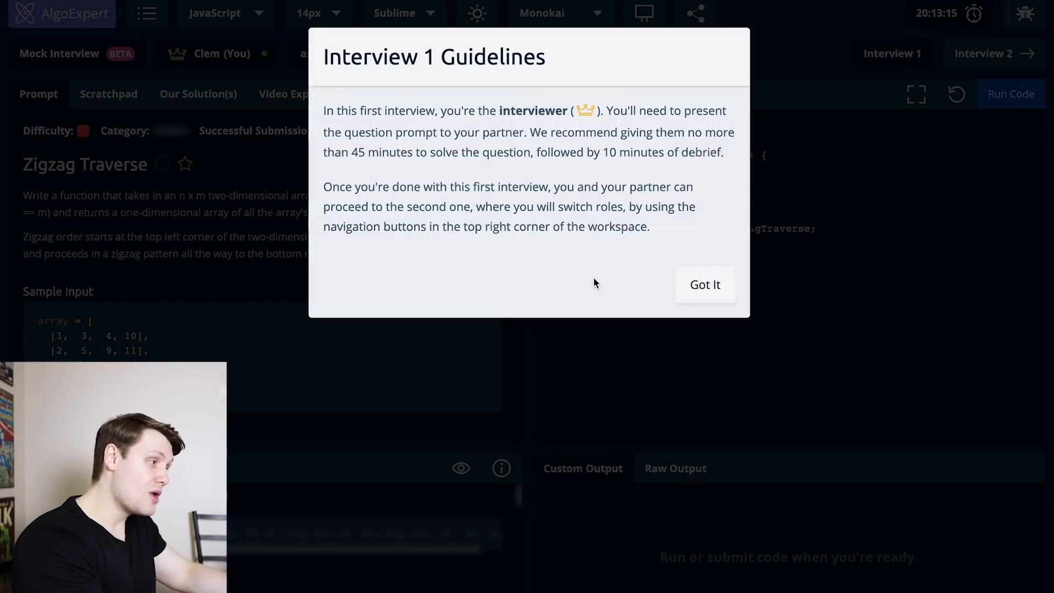
{"action": "mouse_move", "coordinate": [587, 307]}
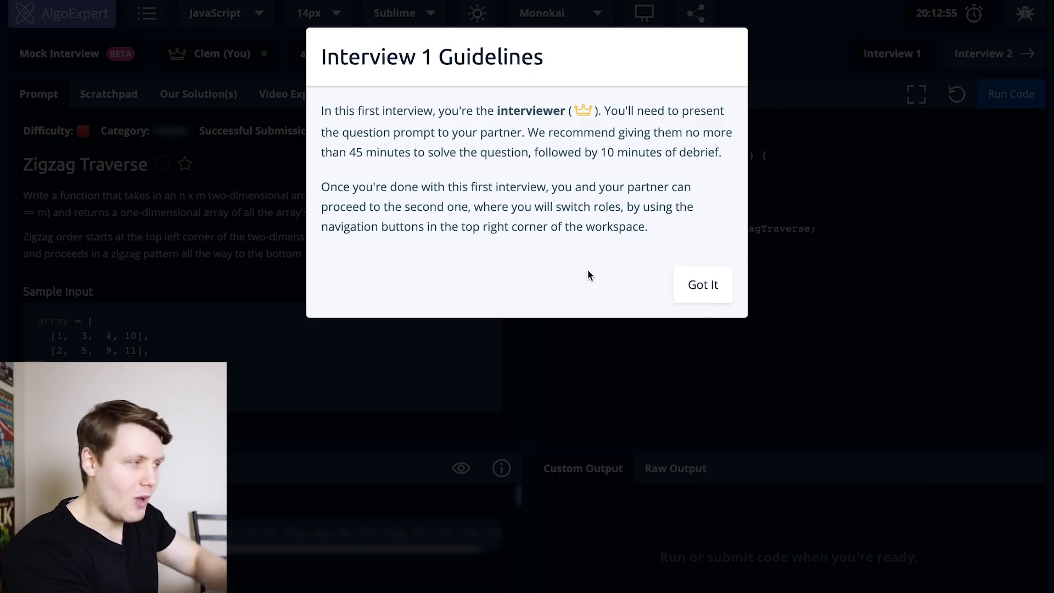
- Acknowledge the Interview 1 guidelines to reach the Zigzag Traverse workspace
{"action": "left_click", "coordinate": [703, 284]}
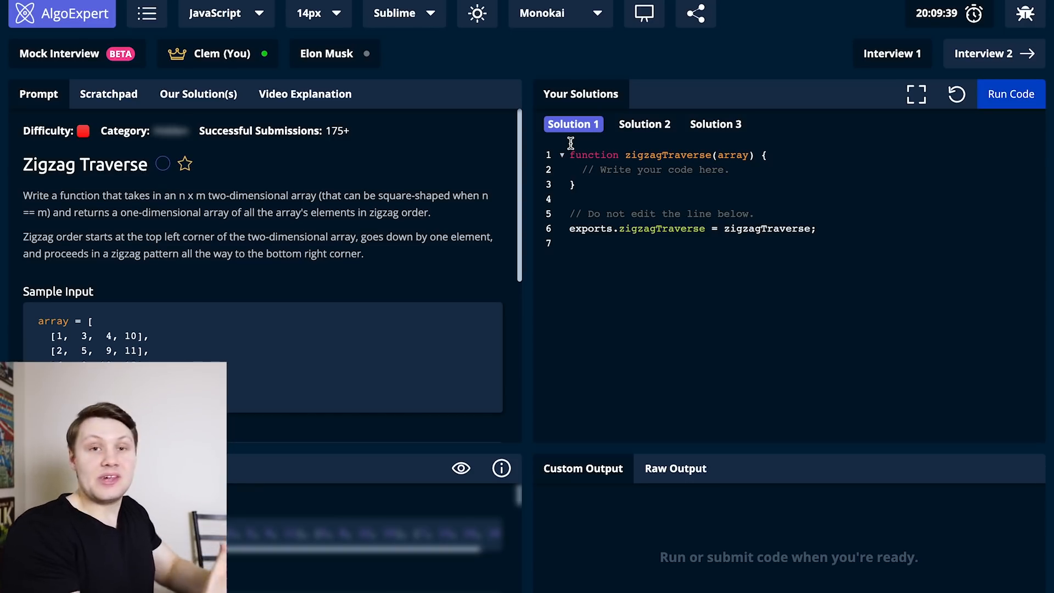
{"action": "mouse_move", "coordinate": [462, 156]}
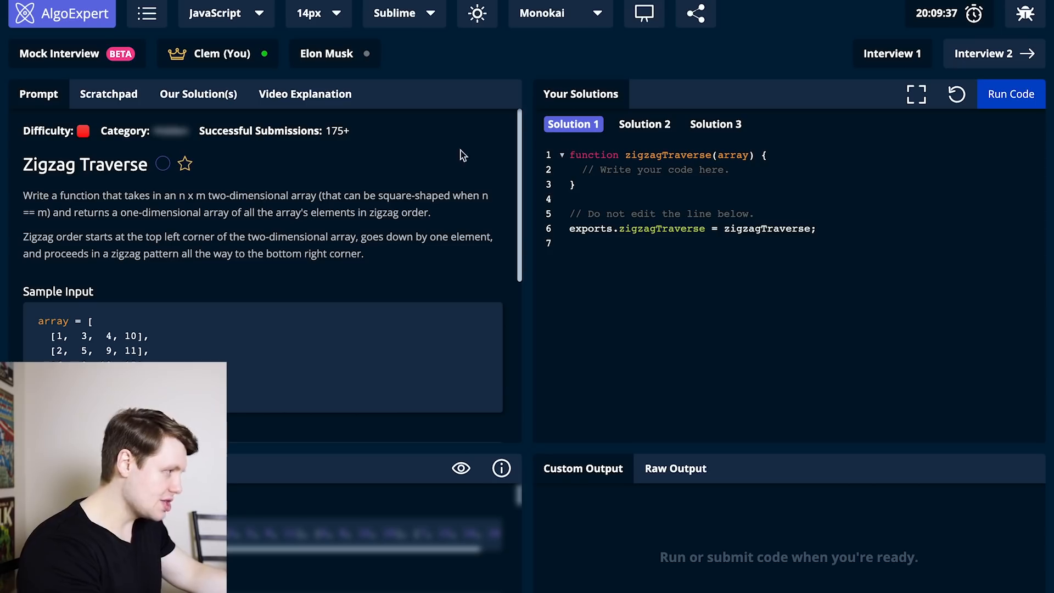
{"action": "mouse_move", "coordinate": [216, 57]}
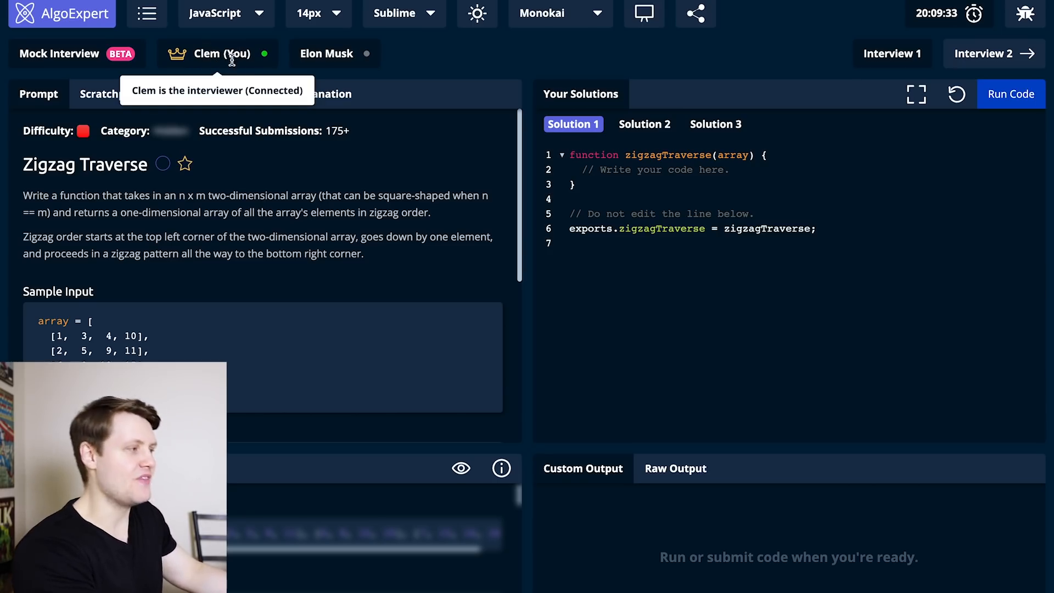
{"action": "mouse_move", "coordinate": [364, 81]}
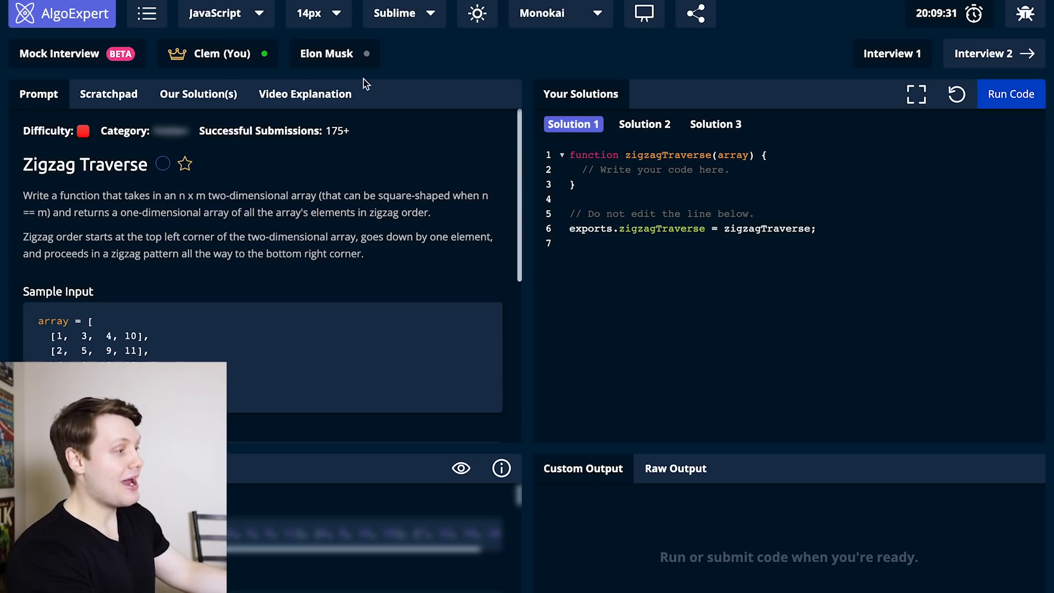
{"action": "mouse_move", "coordinate": [327, 54]}
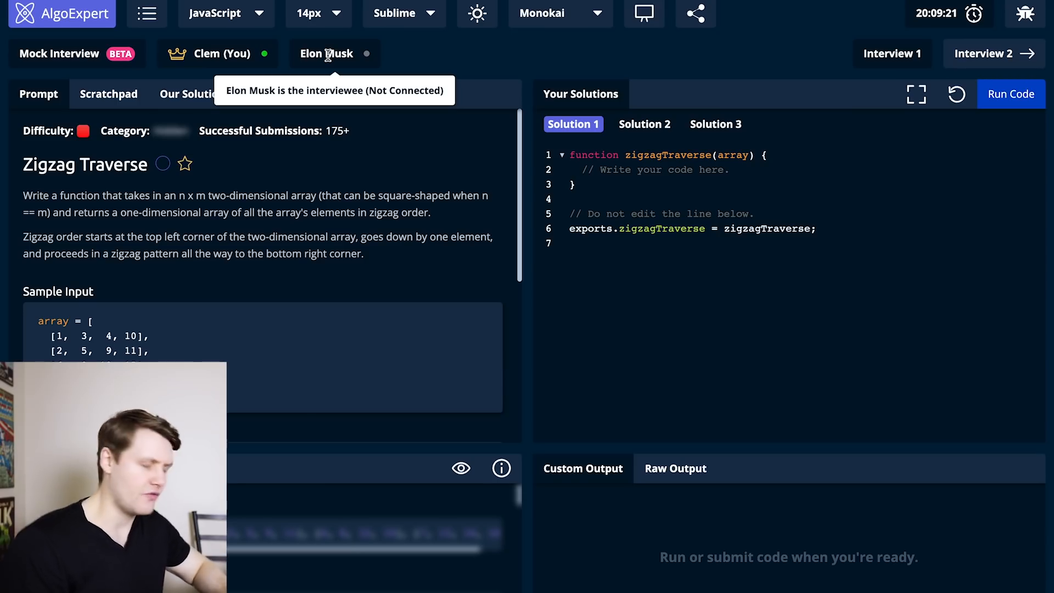
{"action": "mouse_move", "coordinate": [793, 243]}
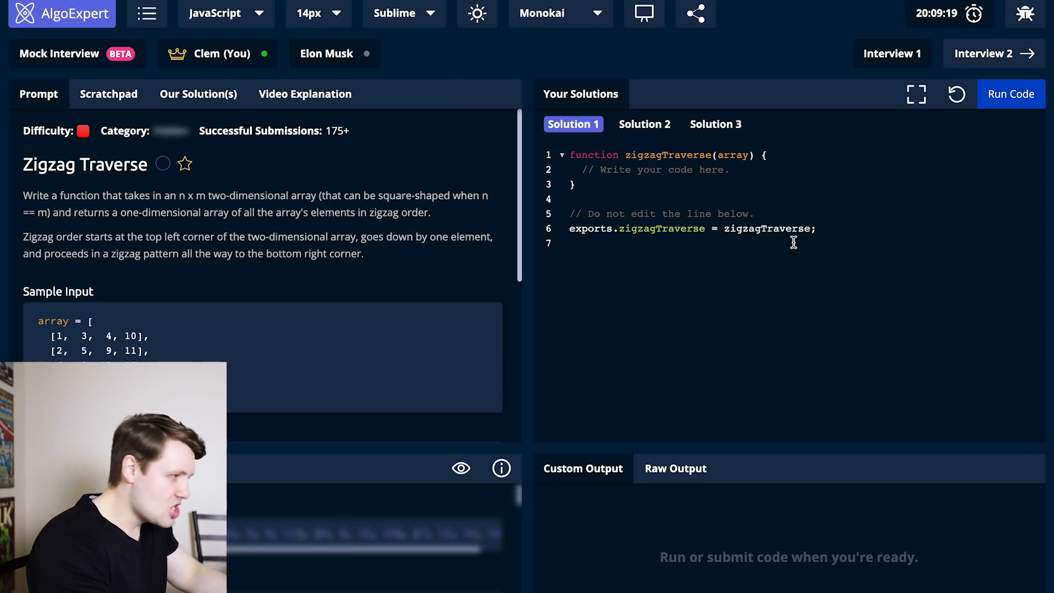
- Run placeholder text 'fkawkfh awkjfga' as the Zigzag Traverse solution, failing all 10 tests
{"action": "type", "text": "fkawkfh"}
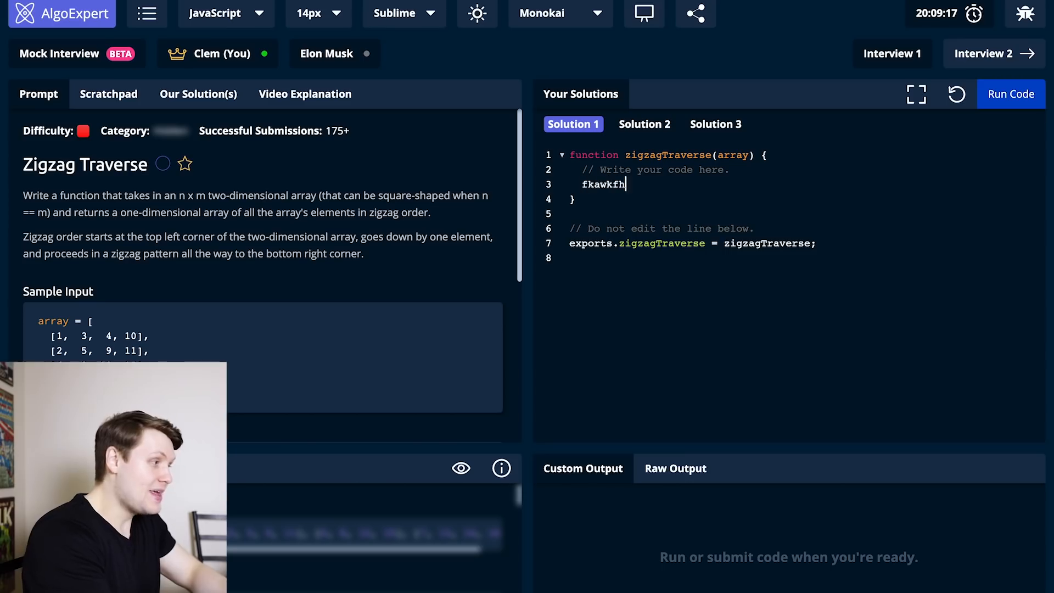
{"action": "type", "text": "awkjfga"}
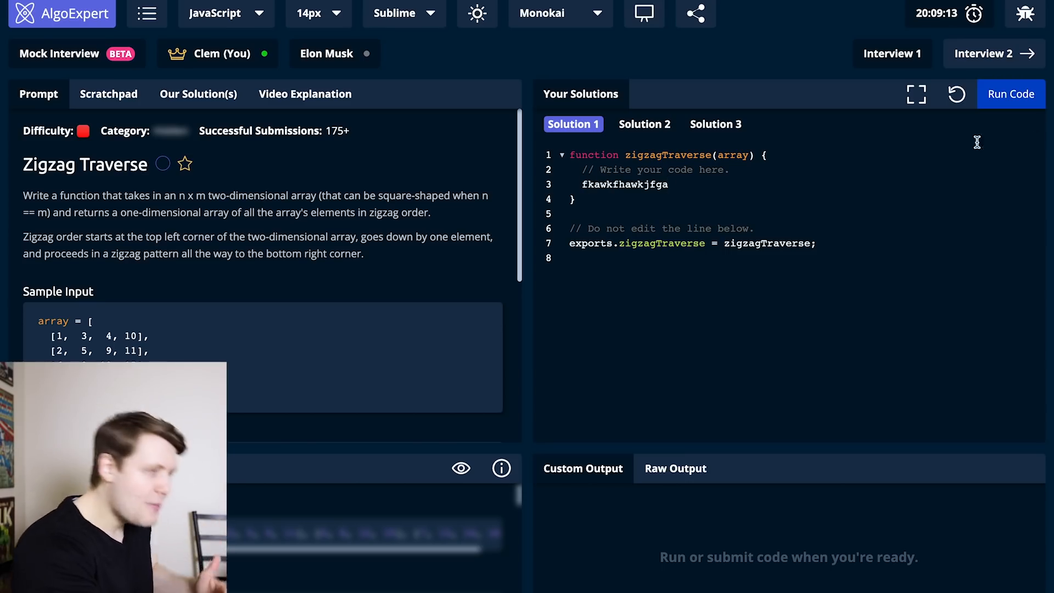
{"action": "left_click", "coordinate": [1009, 94]}
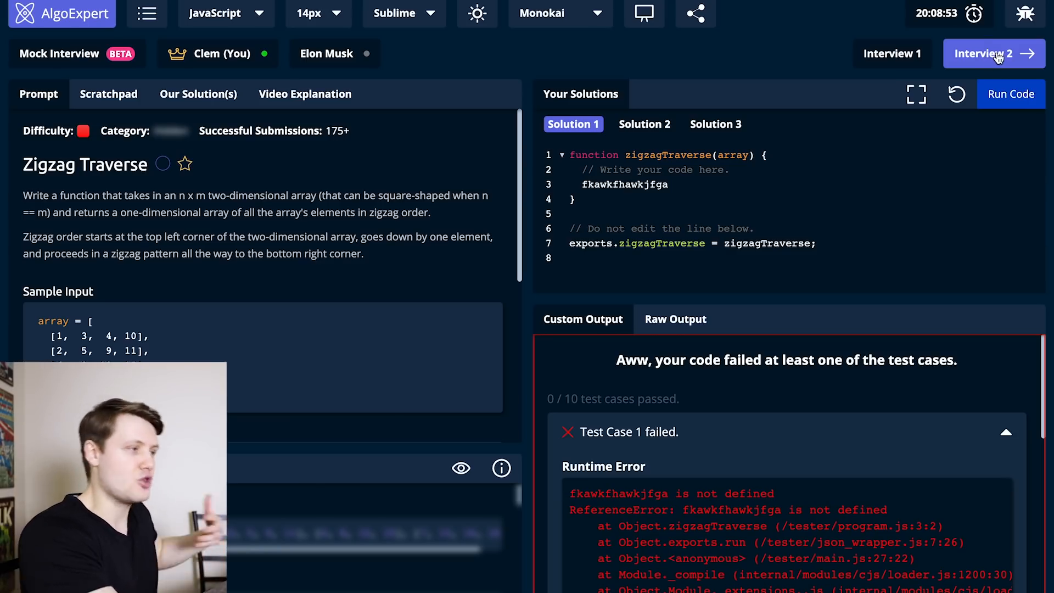
- Switch to Interview 2, dismiss its guidelines, and type 'faihfajwfhjawgfkja gawgaw' in the Scratchpad
{"action": "left_click", "coordinate": [993, 53]}
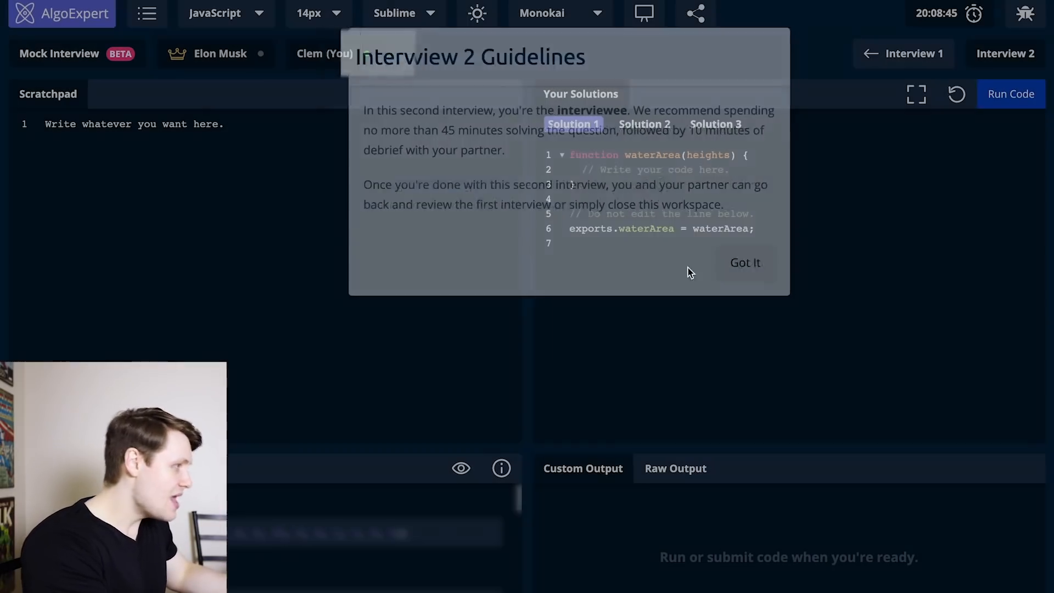
{"action": "left_click", "coordinate": [745, 263]}
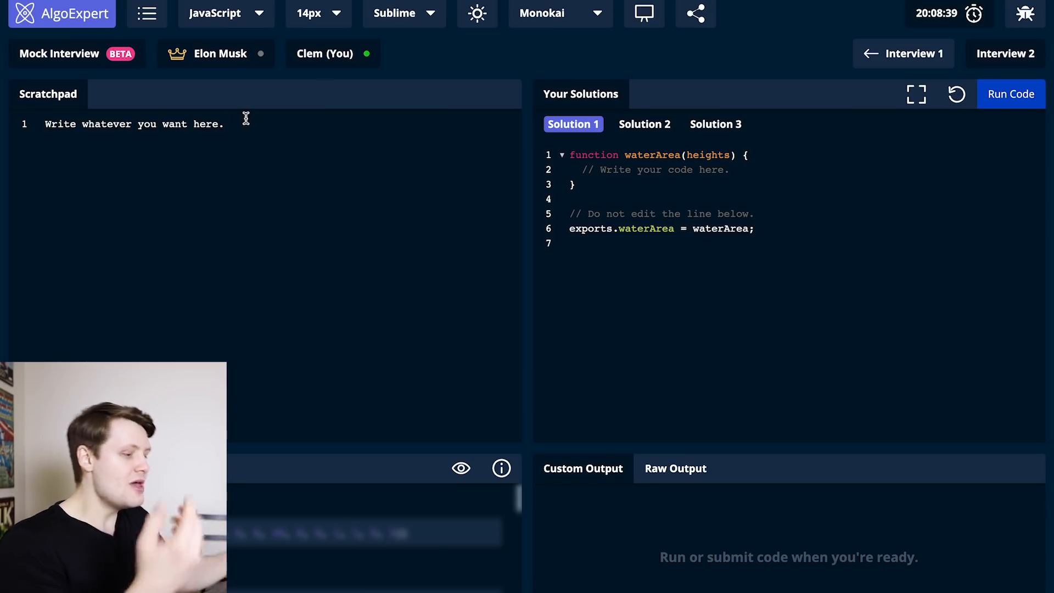
{"action": "type", "text": "faihfajwfhjawgfkja"}
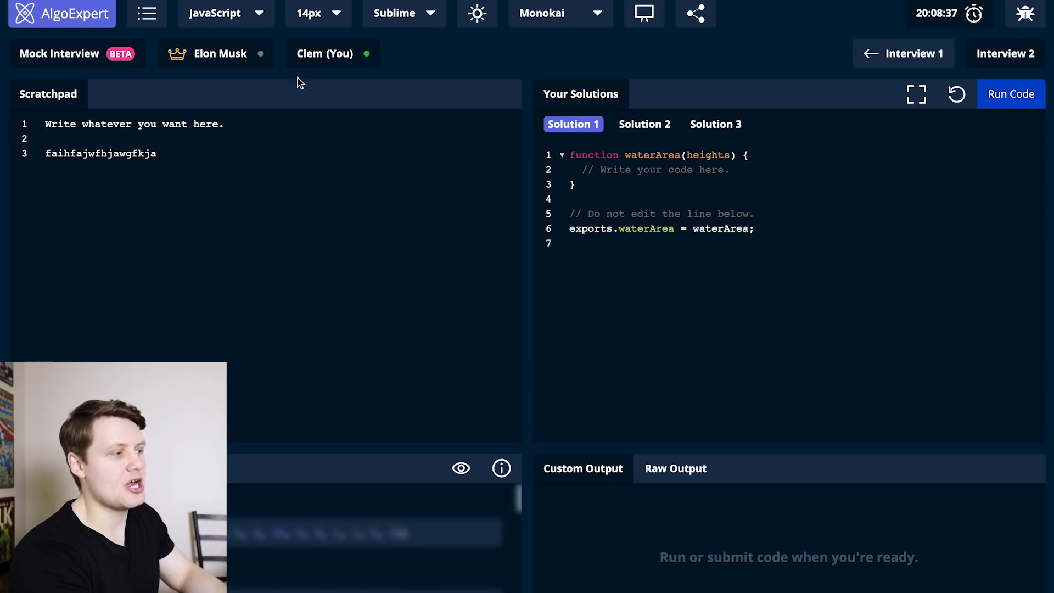
{"action": "type", "text": "gawgaw"}
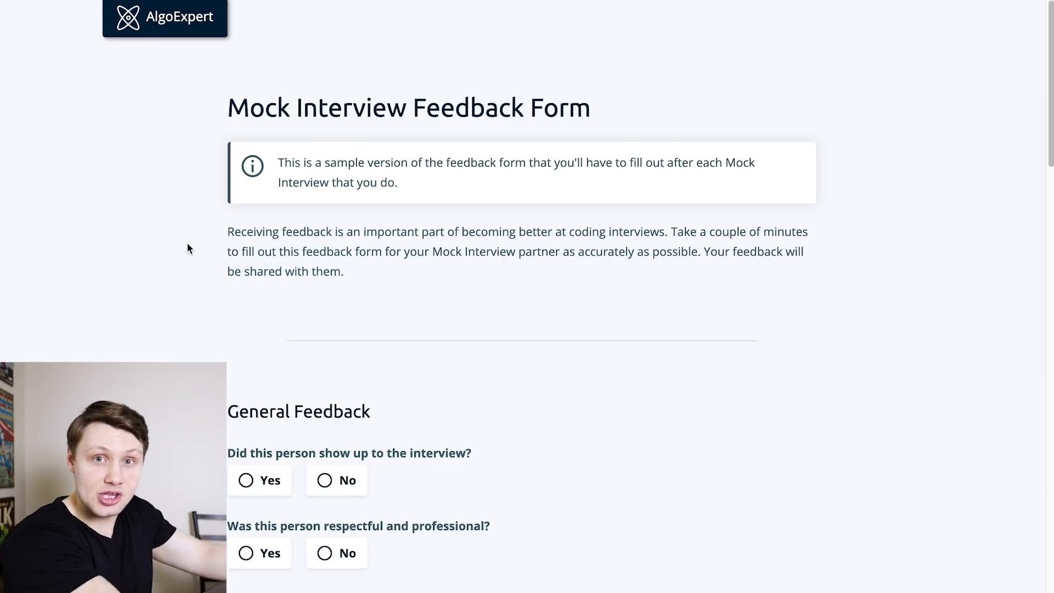
- Scroll down to the Interviewee Feedback Performance ratings
{"action": "scroll", "scroll_direction": "down", "scroll_amount": 3}
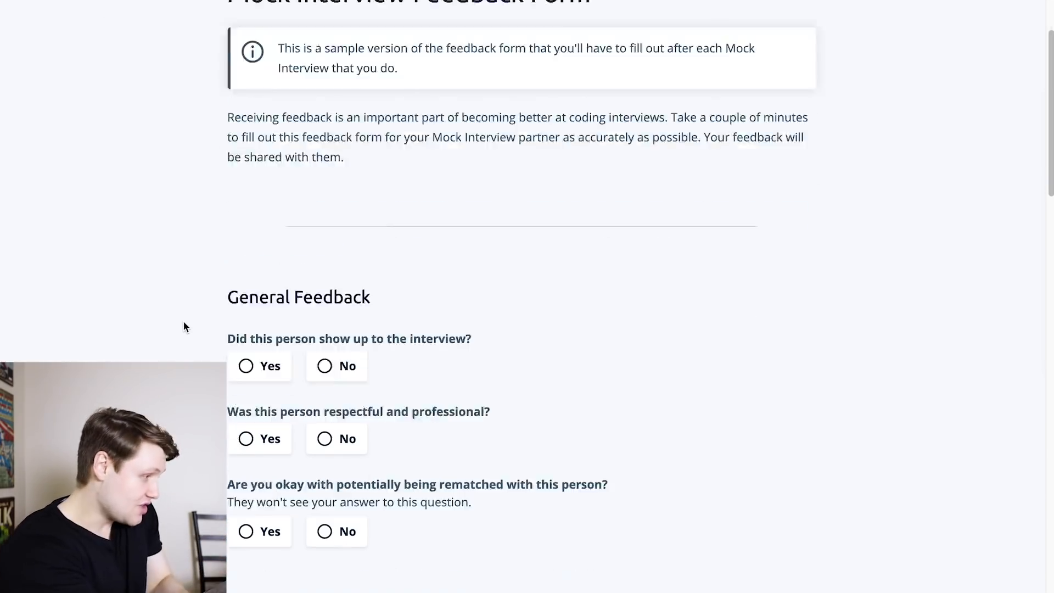
{"action": "scroll", "scroll_direction": "down", "scroll_amount": 3}
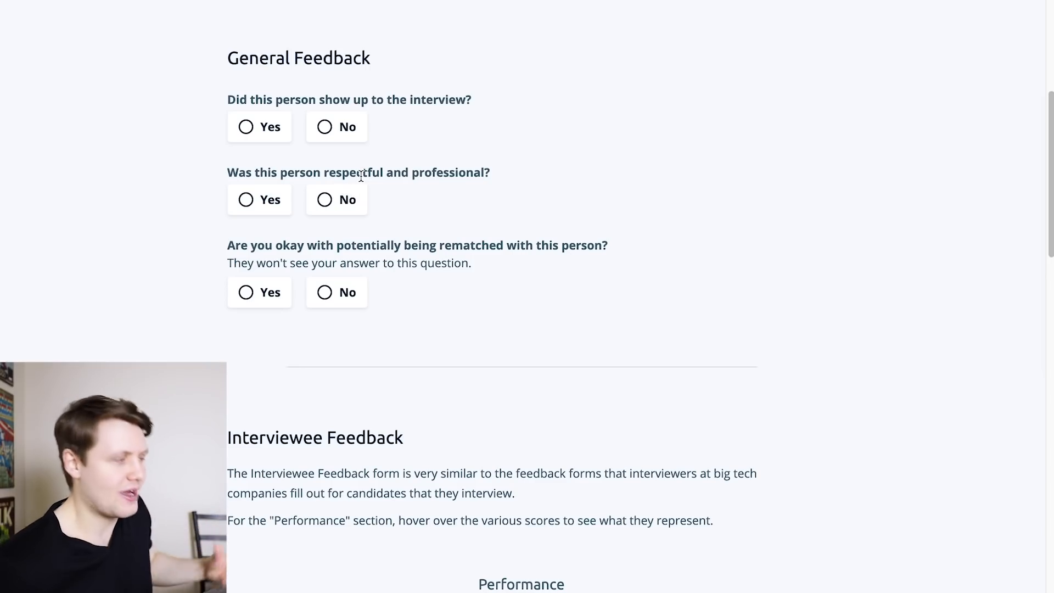
{"action": "scroll", "scroll_direction": "down", "scroll_amount": 3}
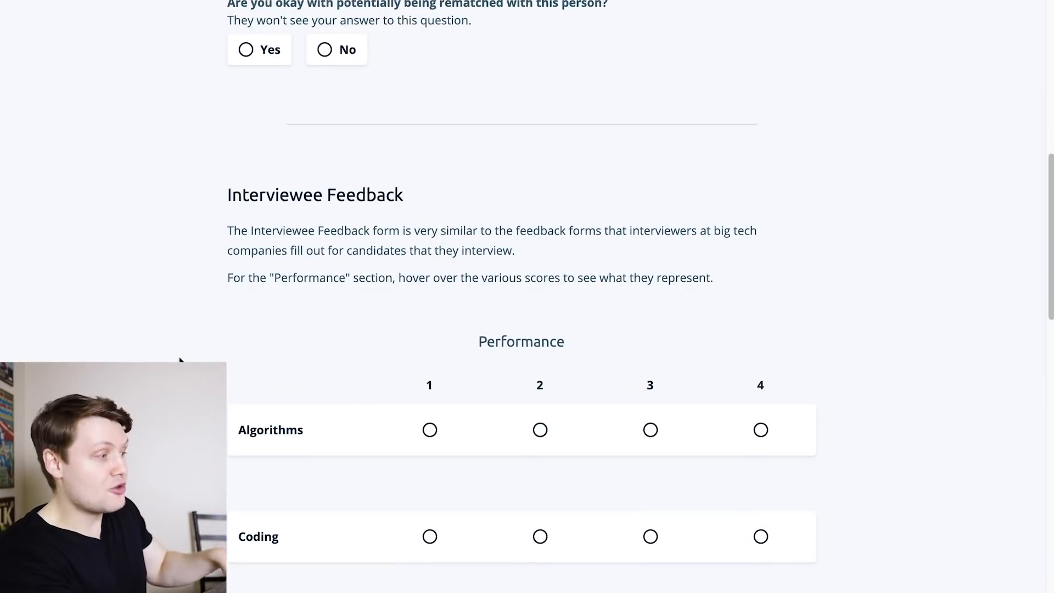
{"action": "scroll", "scroll_direction": "down", "scroll_amount": 3}
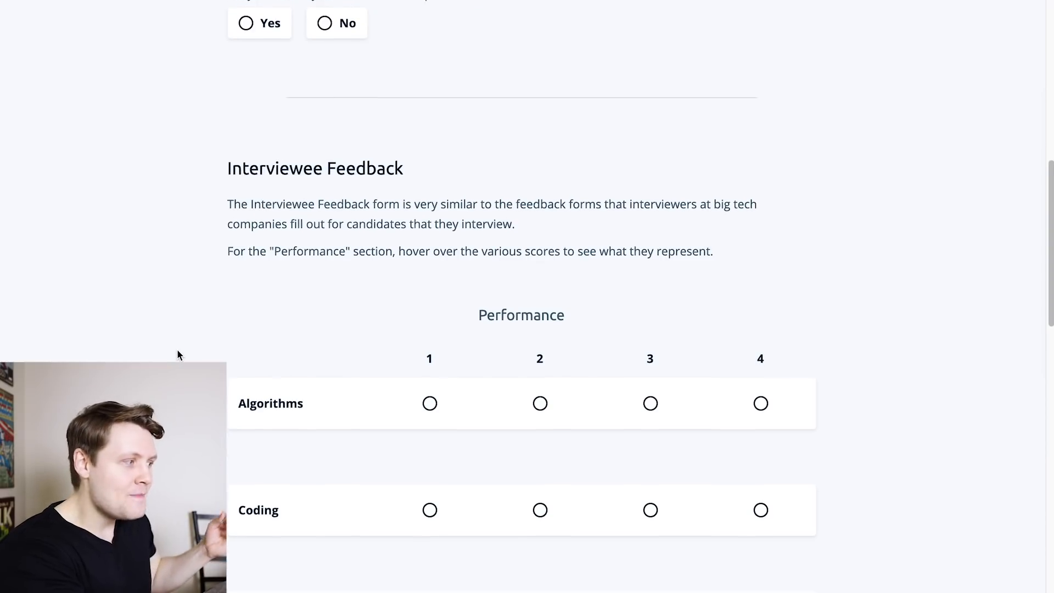
{"action": "scroll", "scroll_direction": "down", "scroll_amount": 3}
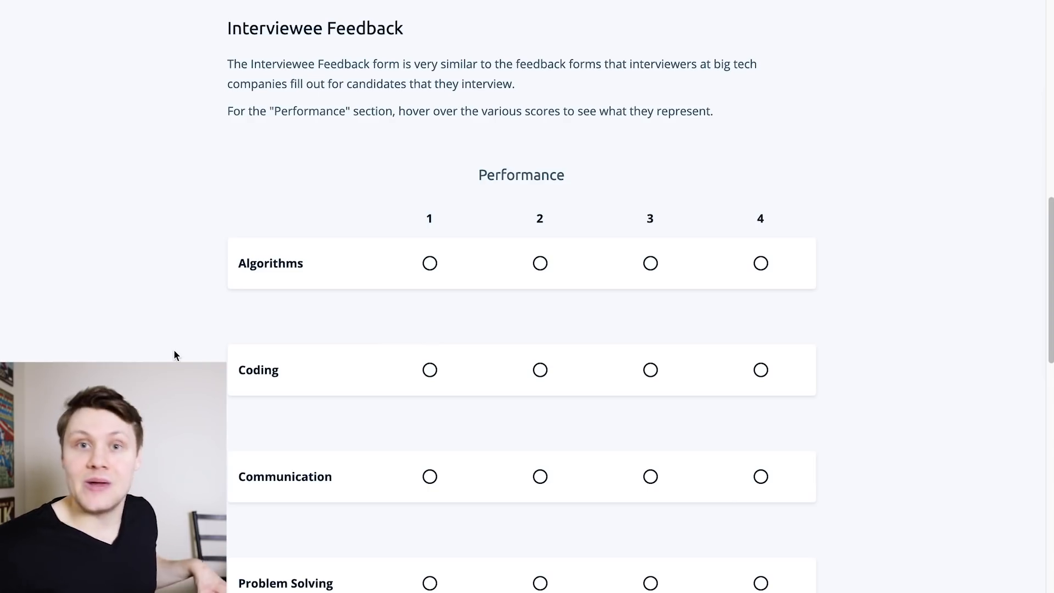
{"action": "mouse_move", "coordinate": [174, 336]}
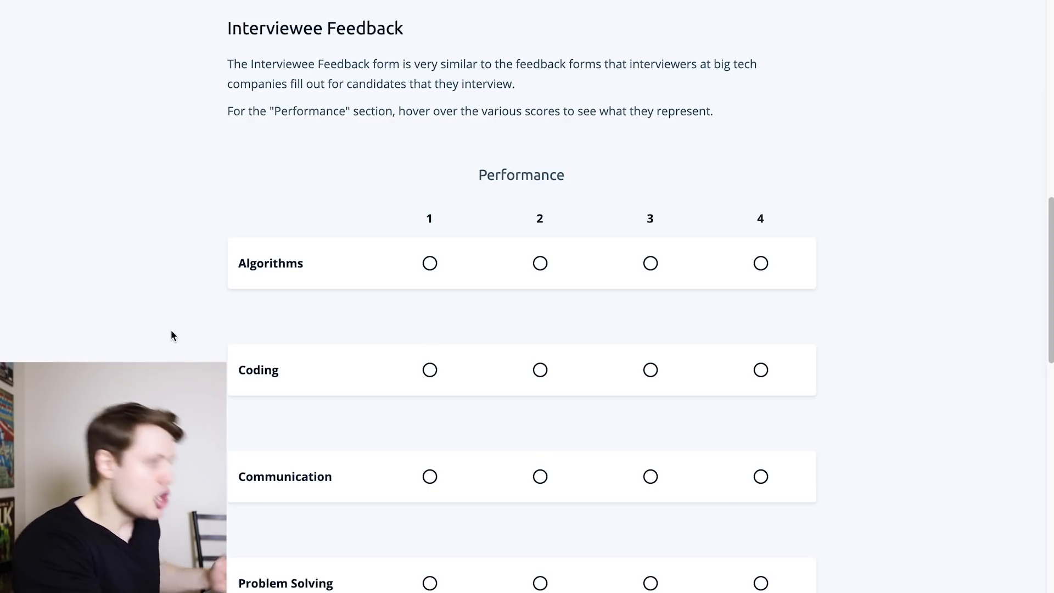
{"action": "scroll", "scroll_direction": "down", "scroll_amount": 3}
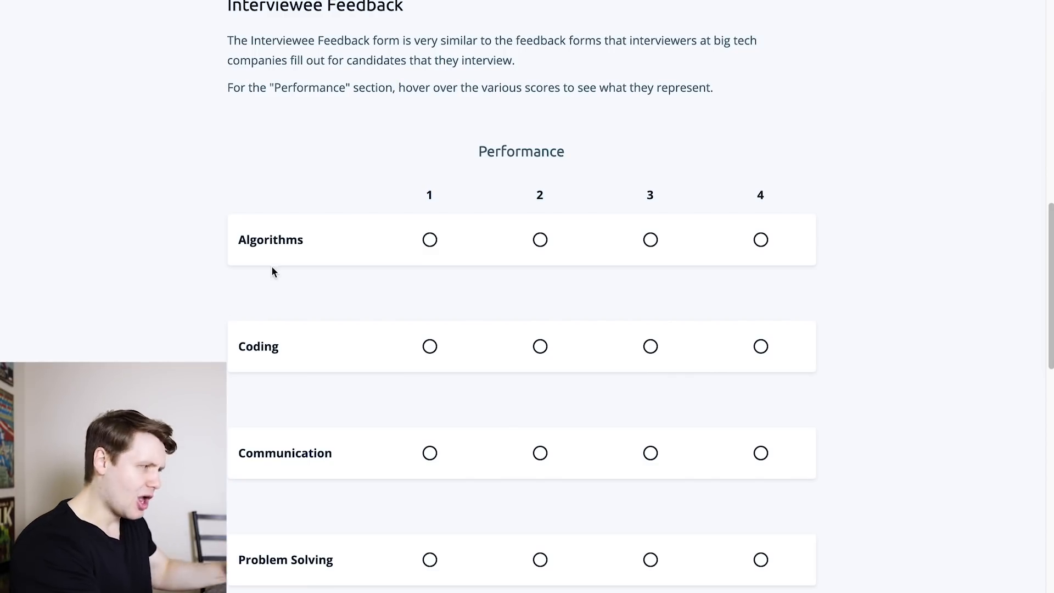
{"action": "mouse_move", "coordinate": [288, 389]}
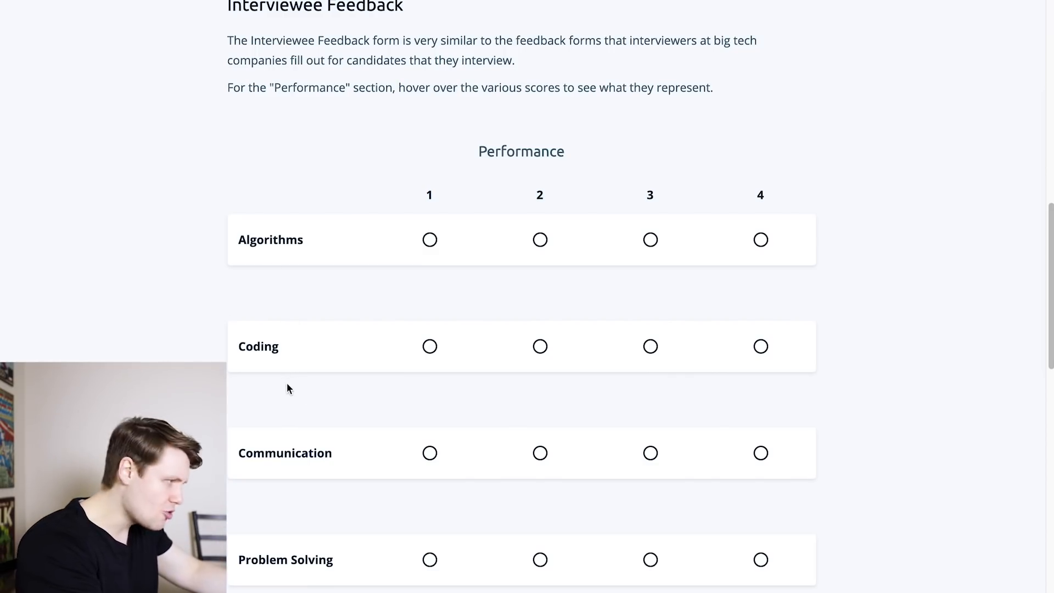
{"action": "mouse_move", "coordinate": [761, 262]}
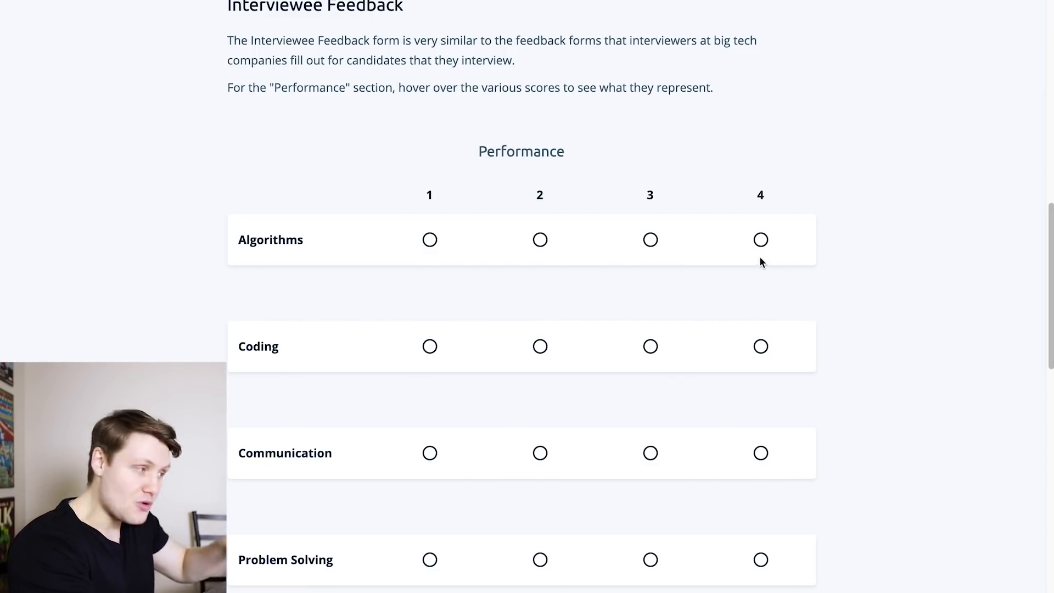
{"action": "mouse_move", "coordinate": [761, 239]}
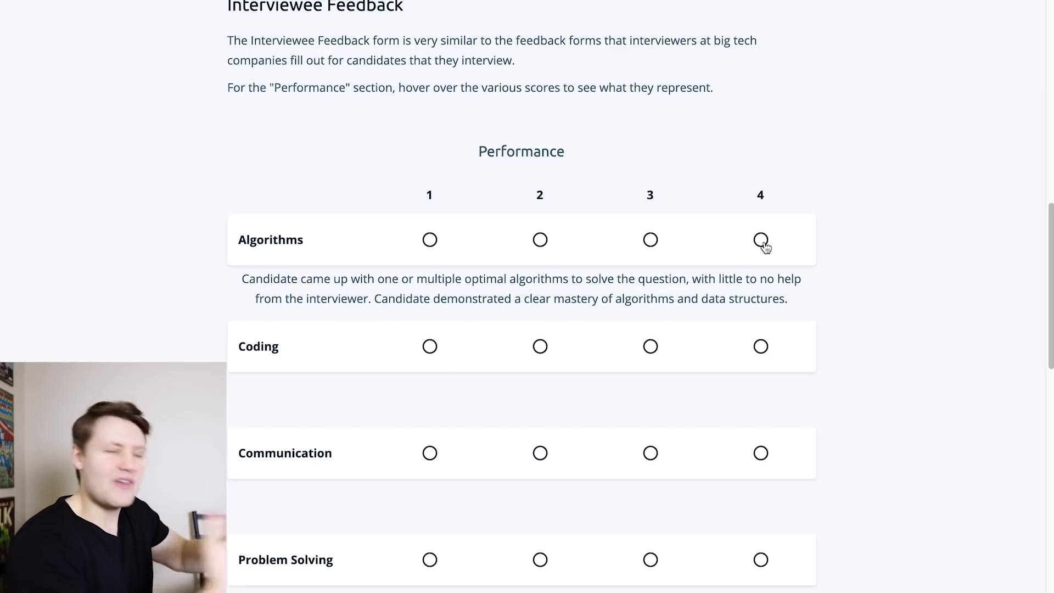
{"action": "scroll", "scroll_direction": "down", "scroll_amount": 3}
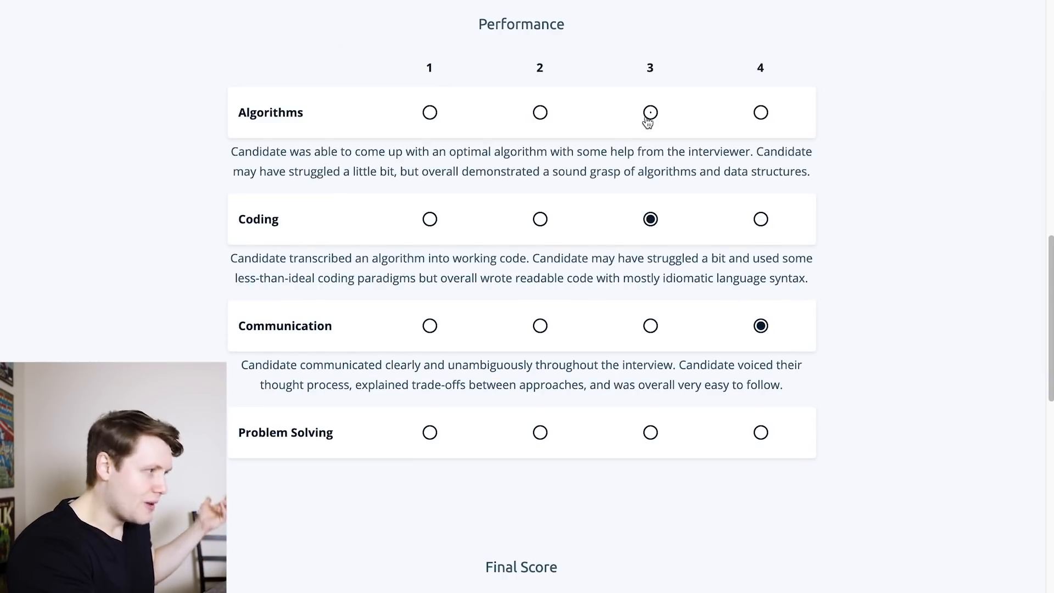
- Score Algorithms 3, pick Strong Hire as final score, and scroll toward Interviewer Feedback
{"action": "left_click", "coordinate": [650, 112]}
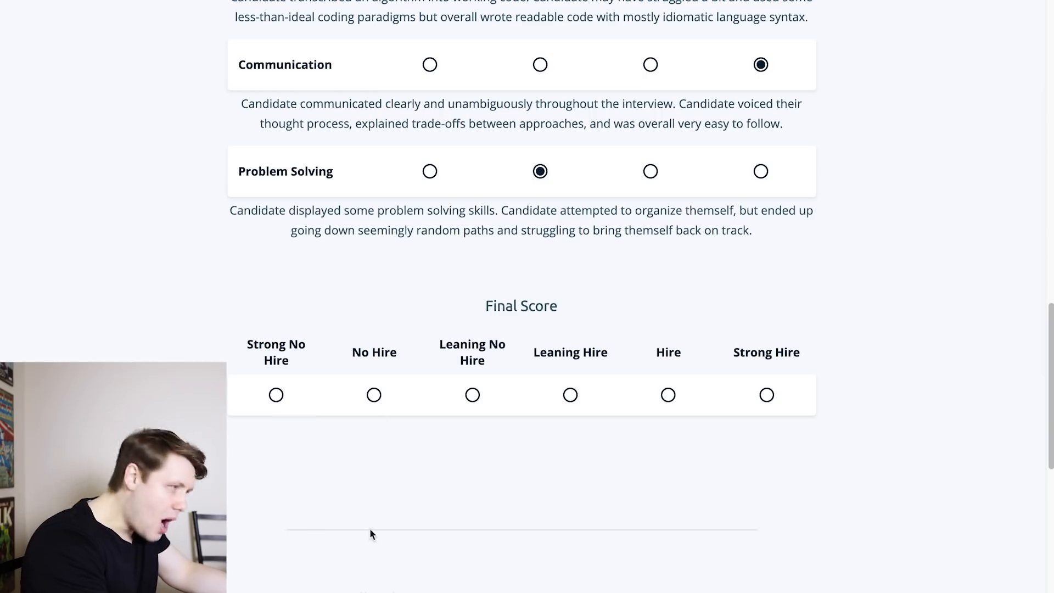
{"action": "left_click", "coordinate": [766, 394]}
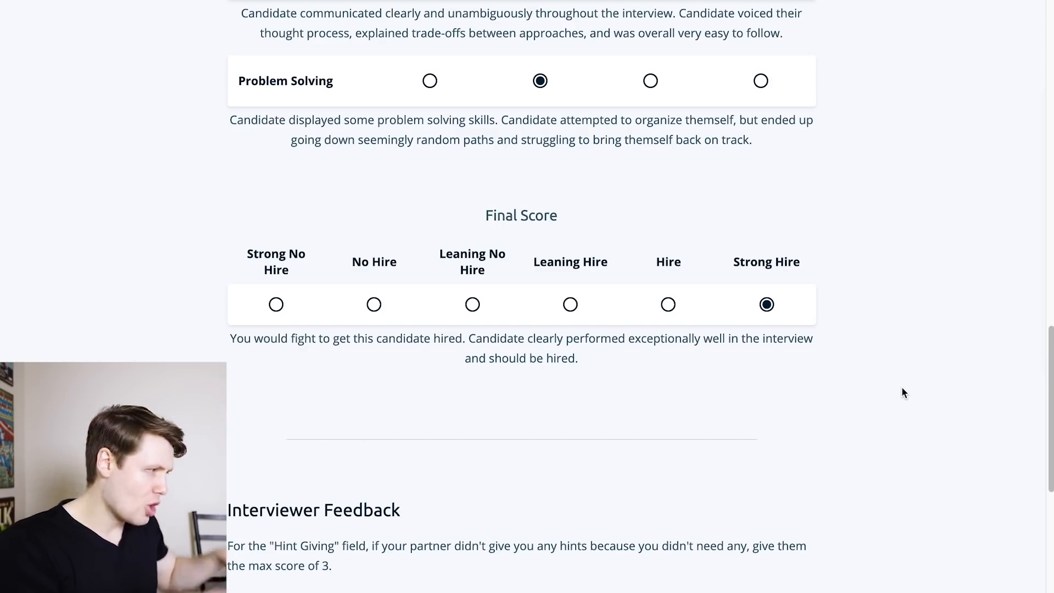
{"action": "mouse_move", "coordinate": [700, 406]}
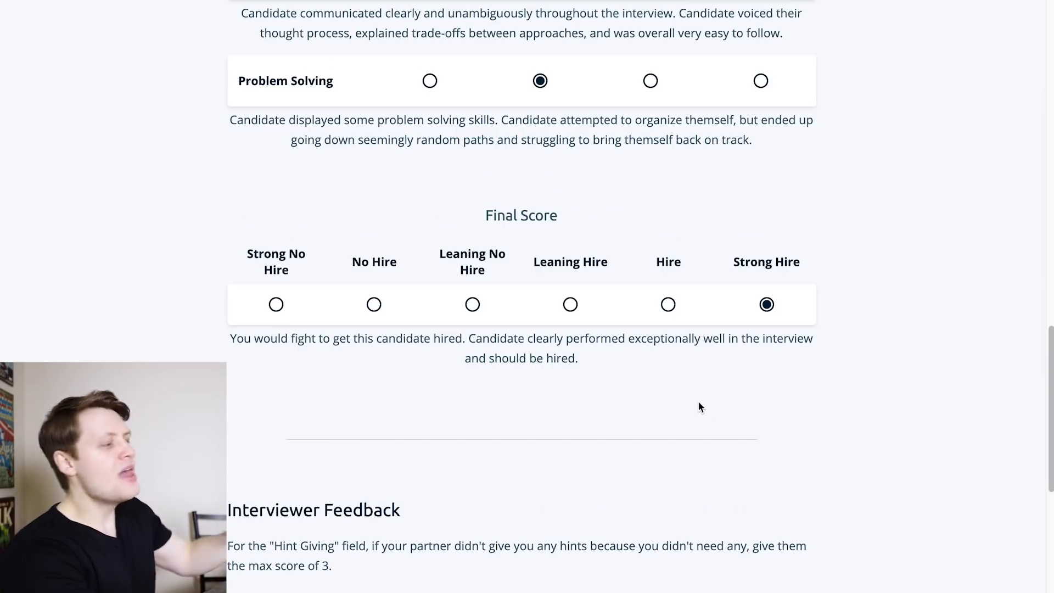
{"action": "scroll", "scroll_direction": "down", "scroll_amount": 3}
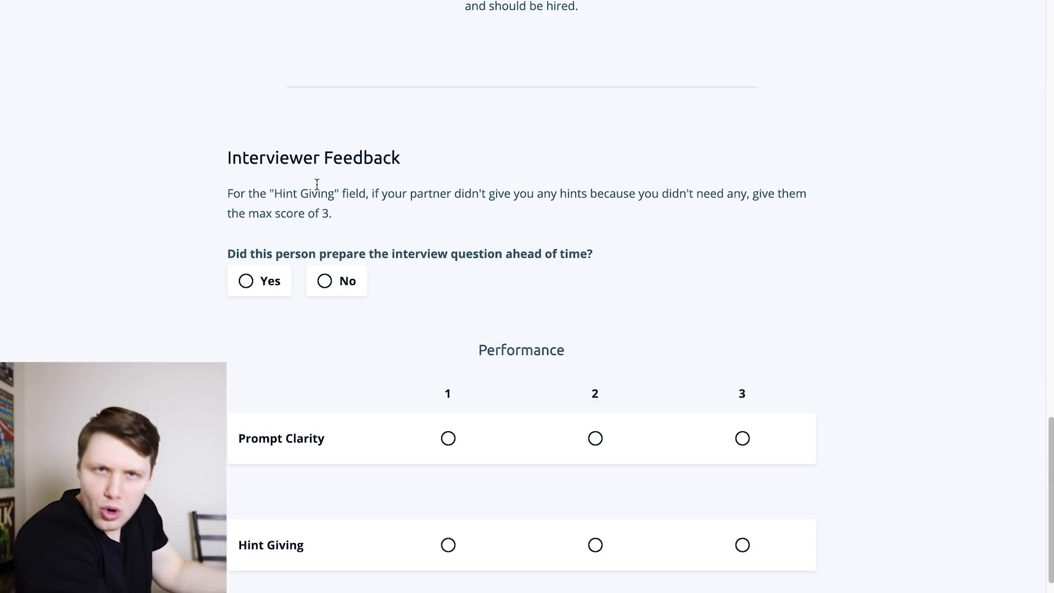
{"action": "mouse_move", "coordinate": [316, 188]}
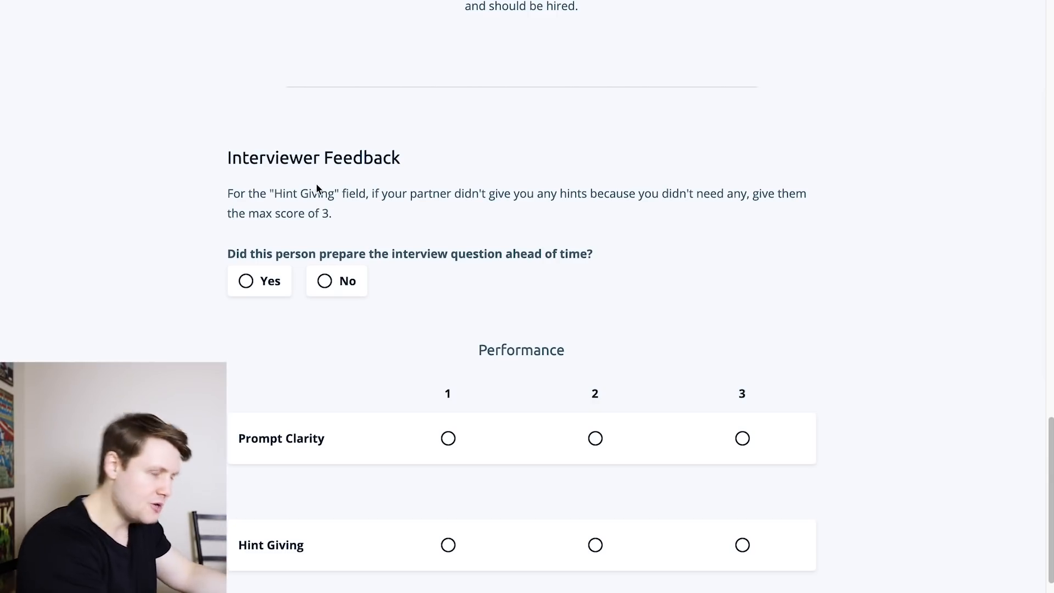
{"action": "scroll", "scroll_direction": "up", "scroll_amount": 3}
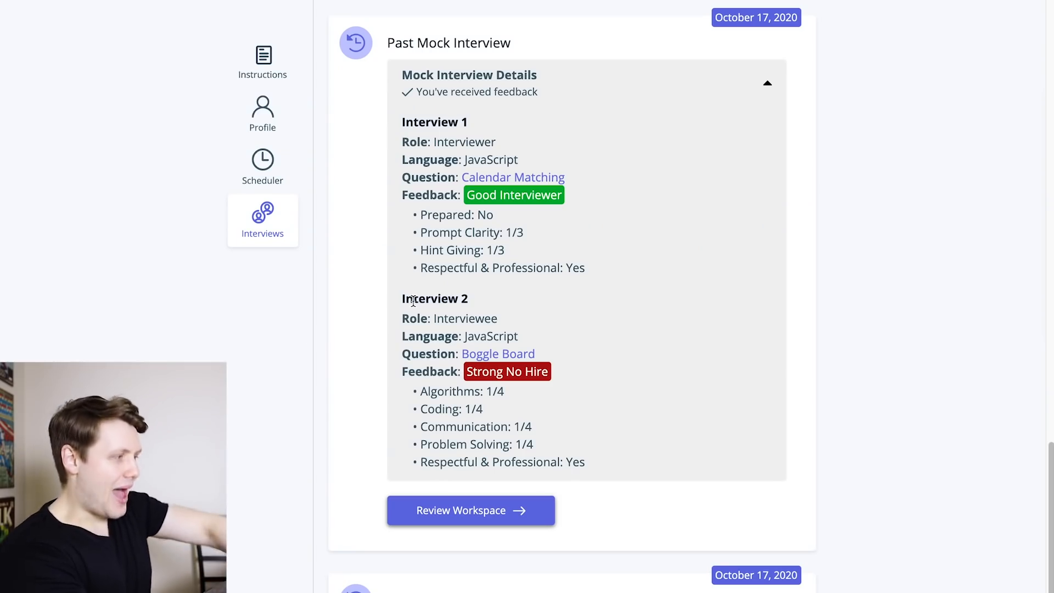
{"action": "mouse_move", "coordinate": [459, 509]}
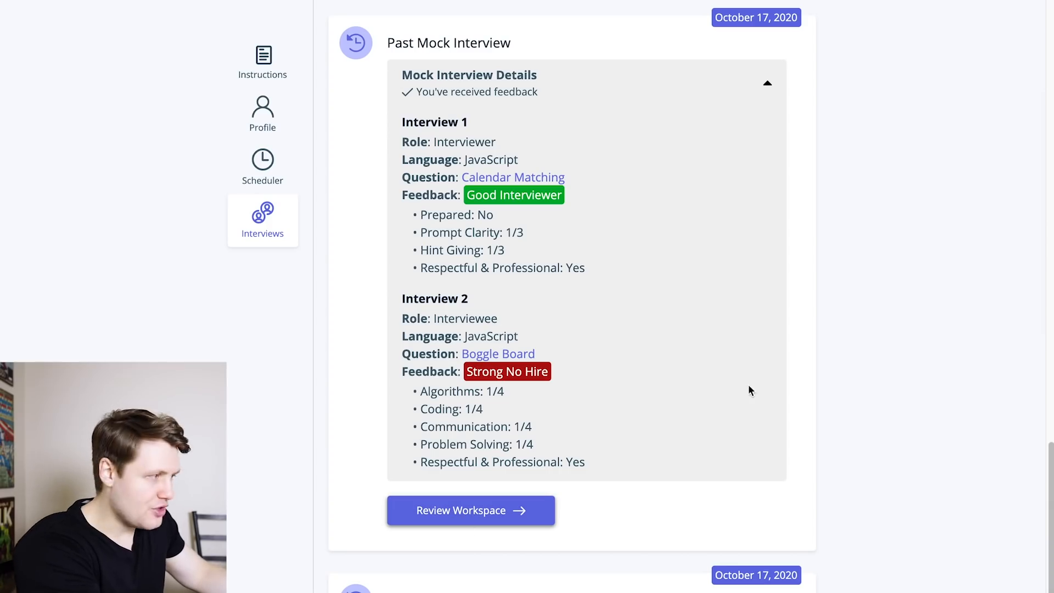
{"action": "mouse_move", "coordinate": [518, 101]}
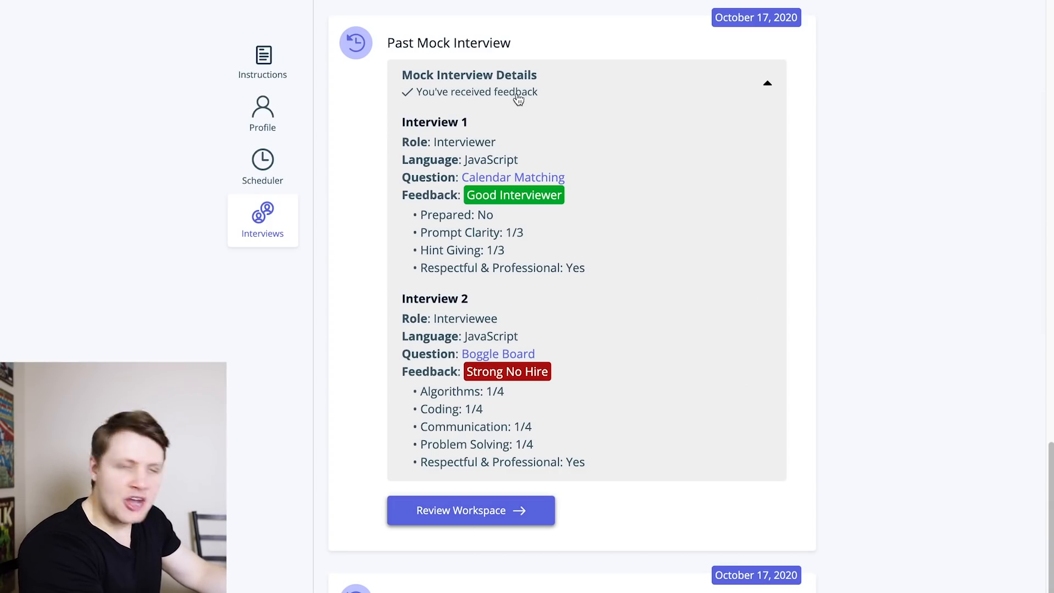
{"action": "mouse_move", "coordinate": [479, 164]}
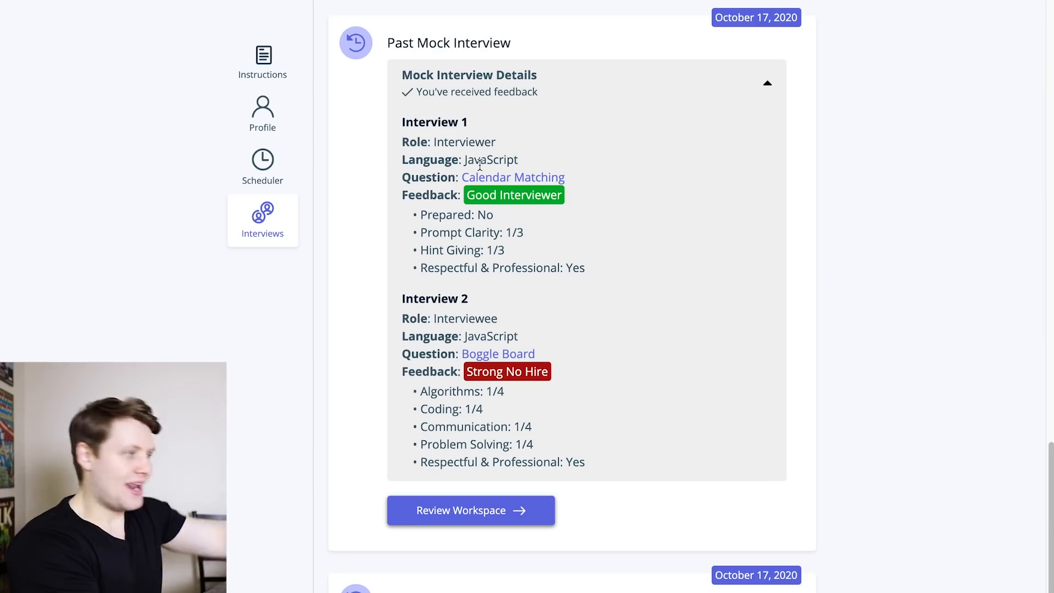
{"action": "mouse_move", "coordinate": [781, 17]}
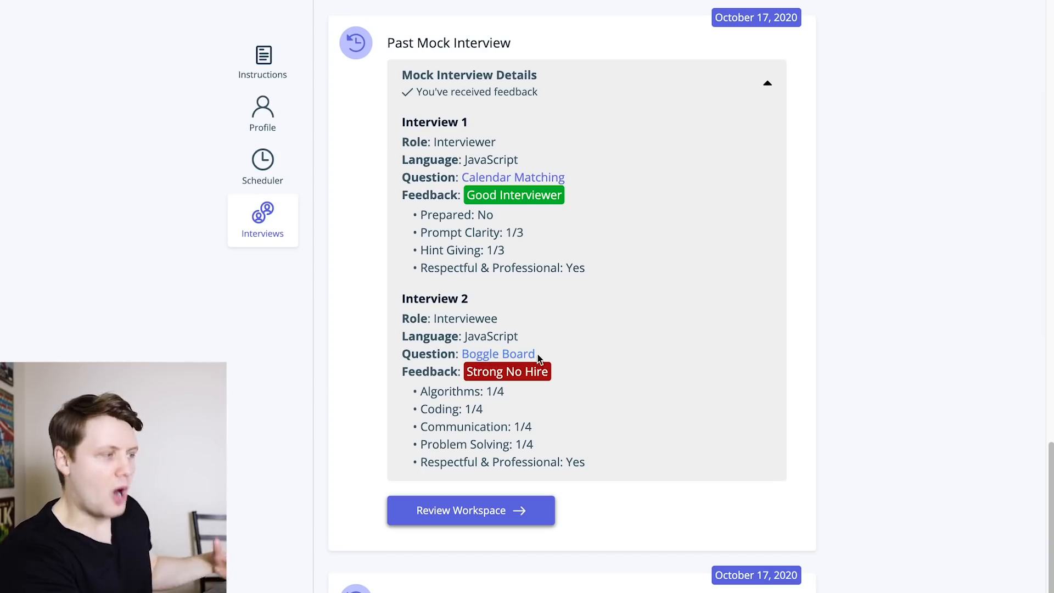
{"action": "mouse_move", "coordinate": [620, 325]}
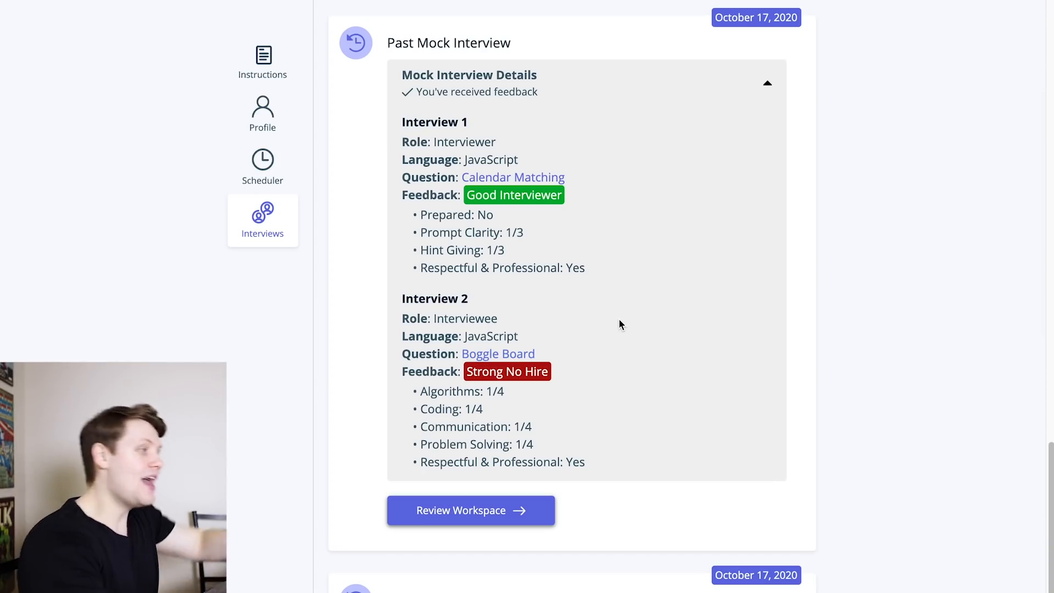
{"action": "mouse_move", "coordinate": [586, 406]}
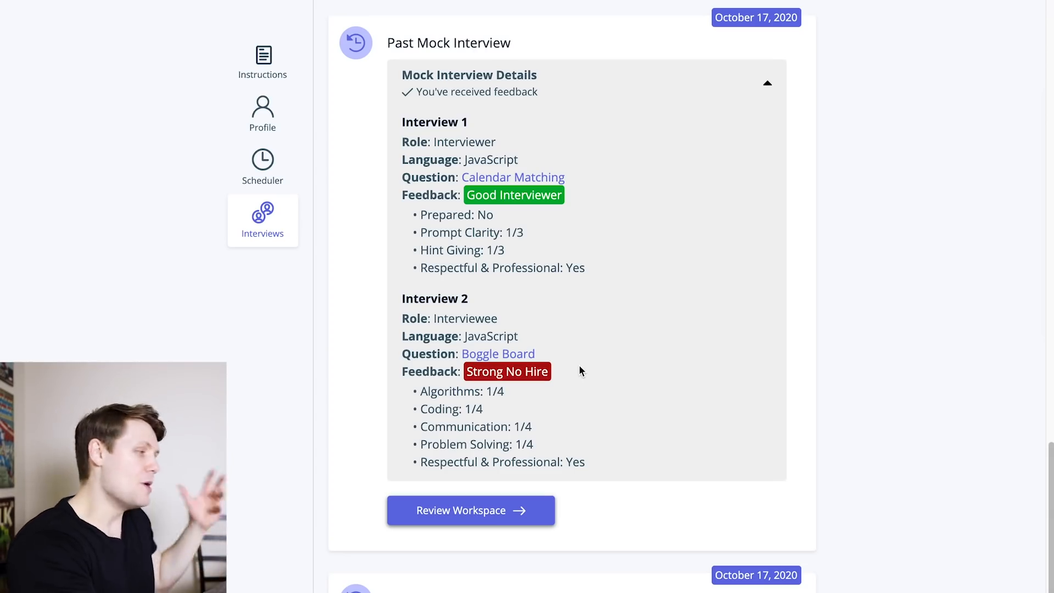
- Highlight the four 1/4 performance scores for the Boggle Board interview
{"action": "left_click_drag", "start_coordinate": [411, 392], "coordinate": [533, 449]}
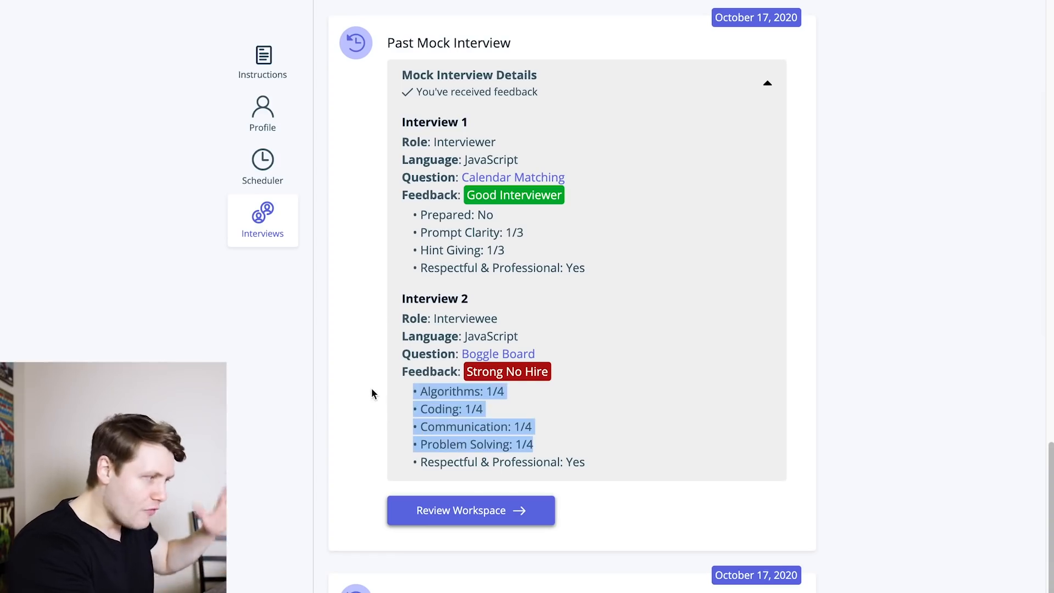